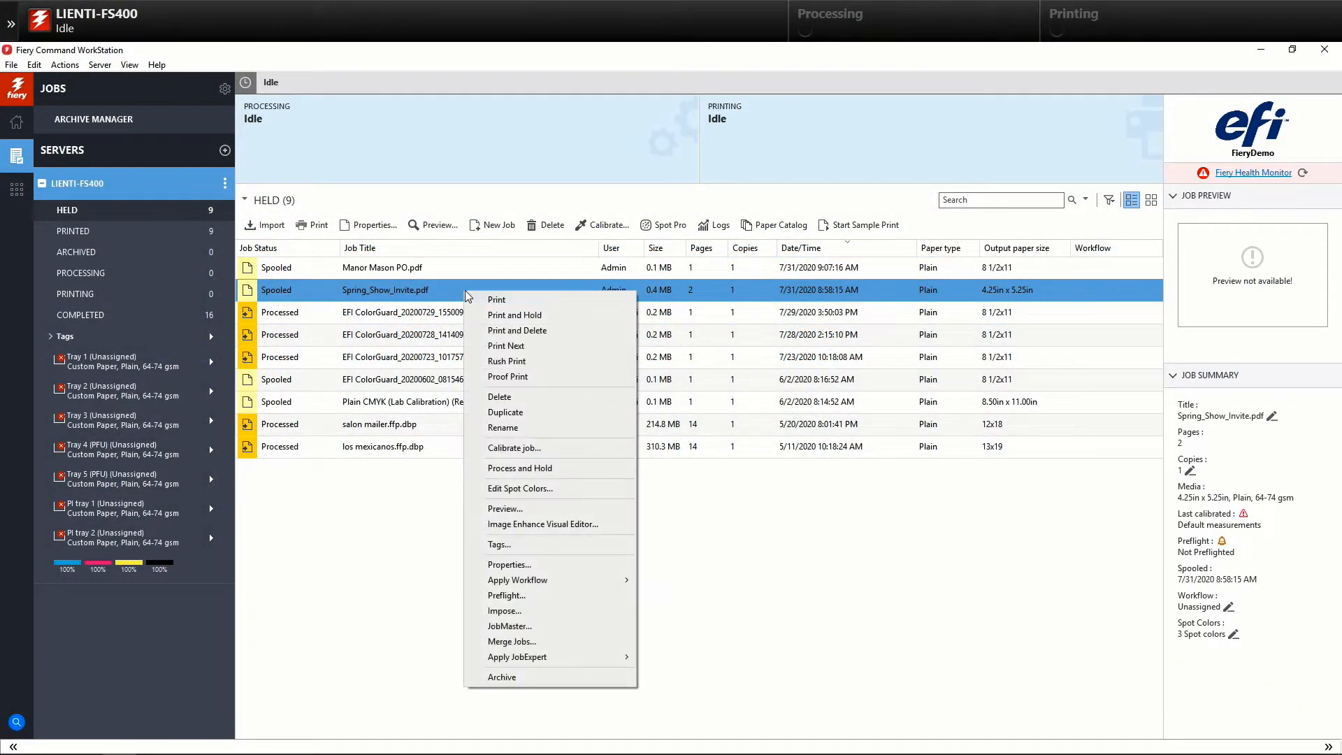
mouse_move(504, 611)
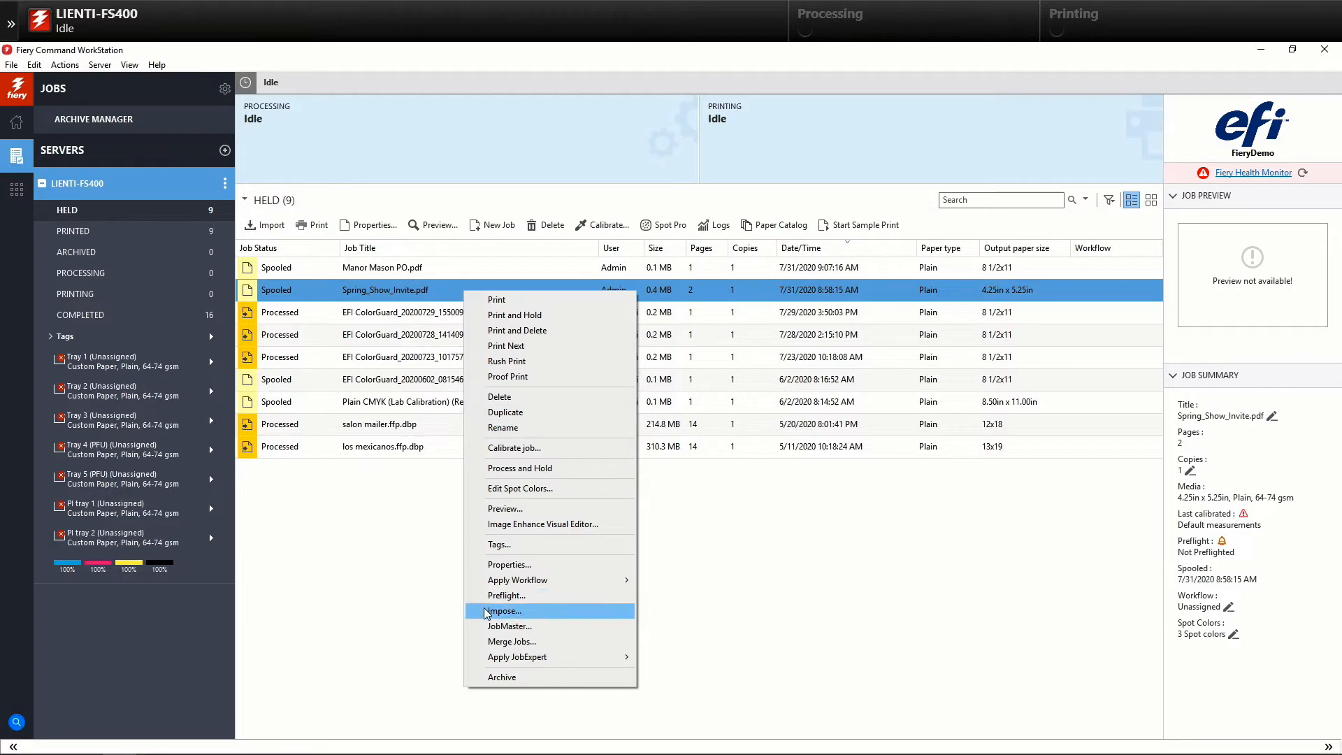
Launch Impose on Spring_Show_Invite.pdf from the Held list
click(513, 632)
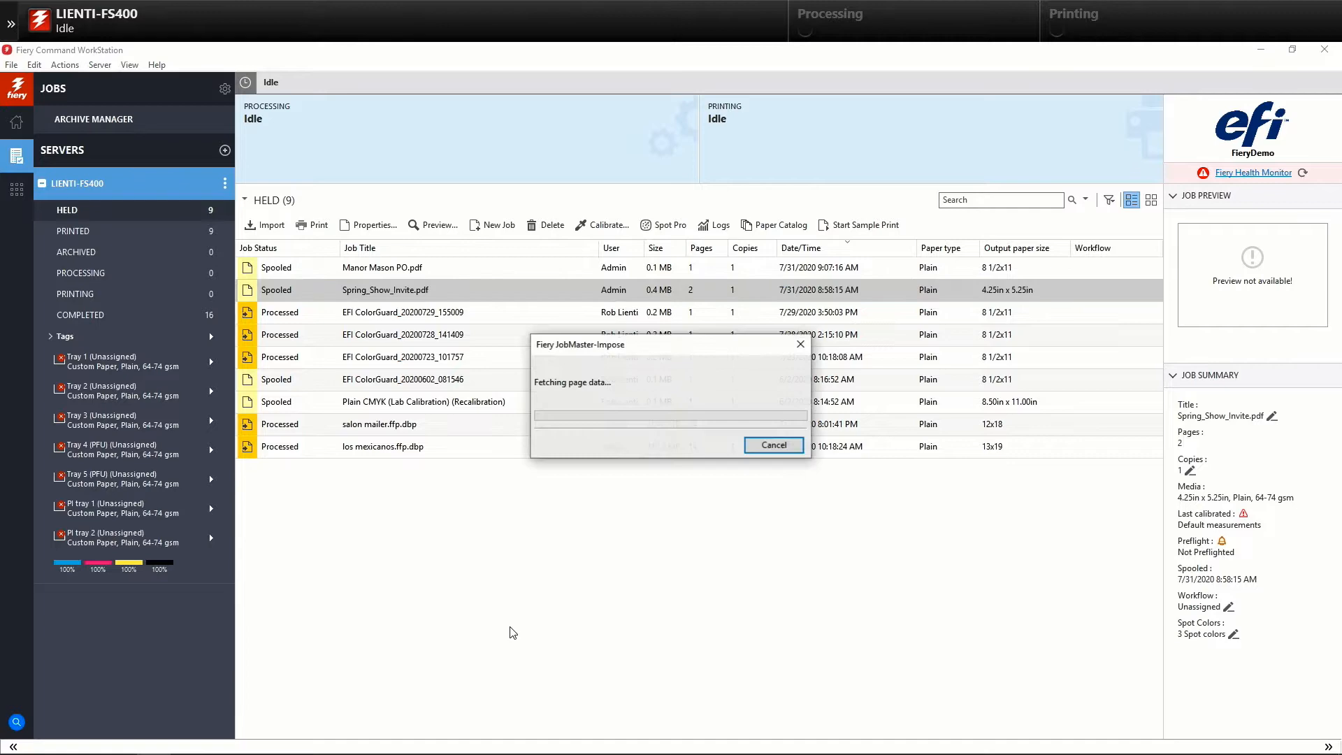
Duplicate the two-page invitation to 100 total copies, giving 200 pages
click(773, 445)
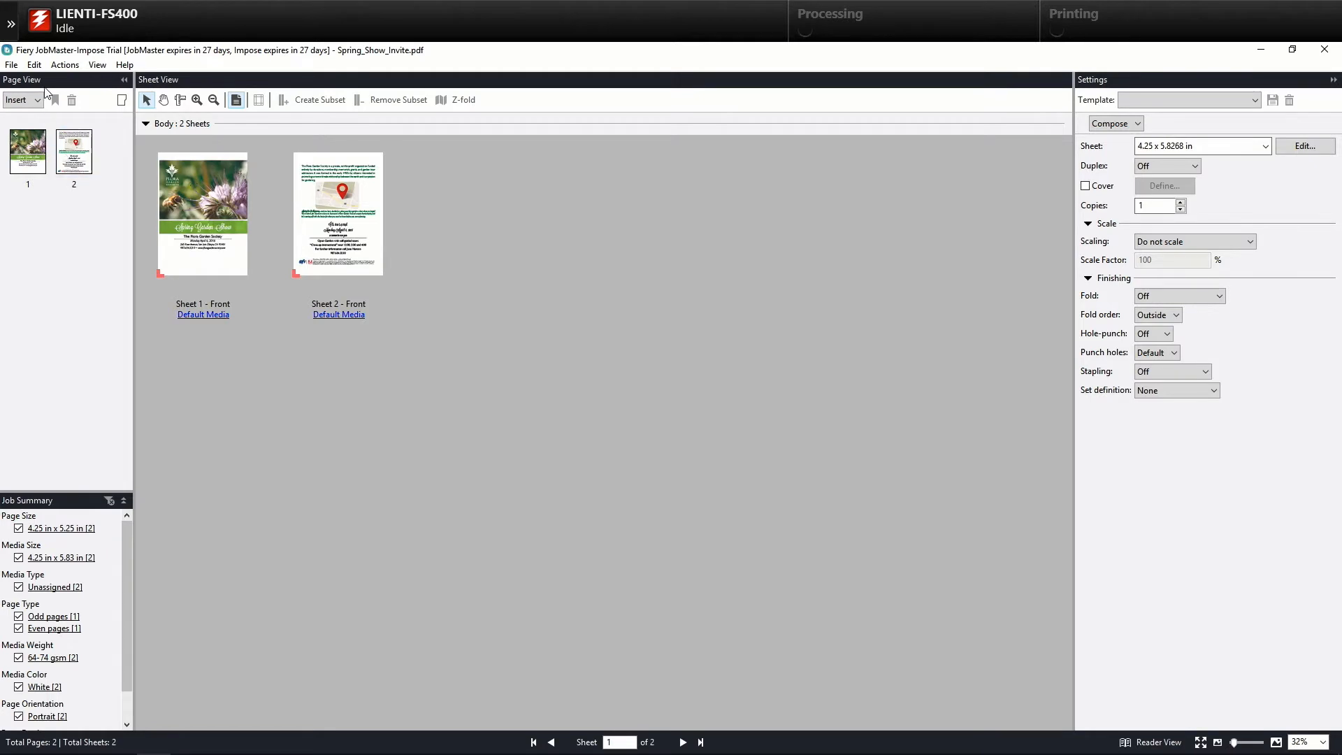
click(32, 64)
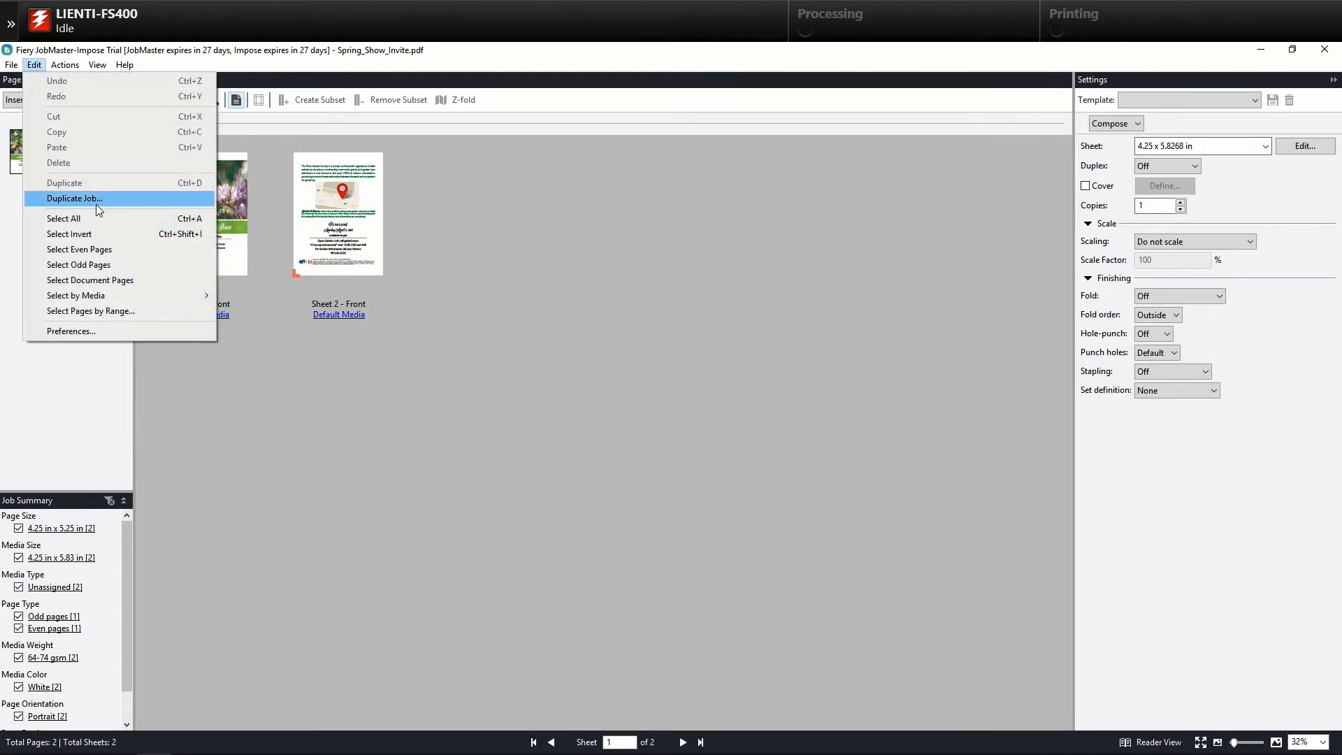
click(73, 199)
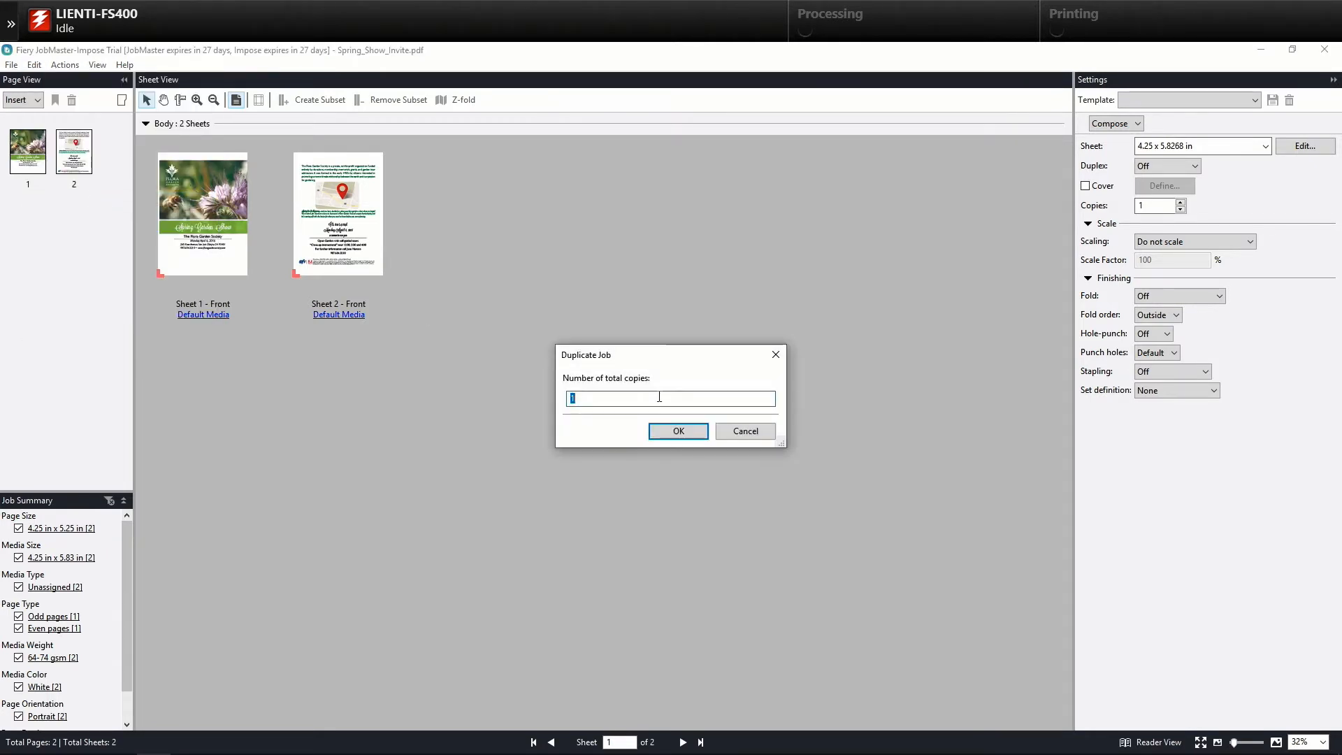
text(100)
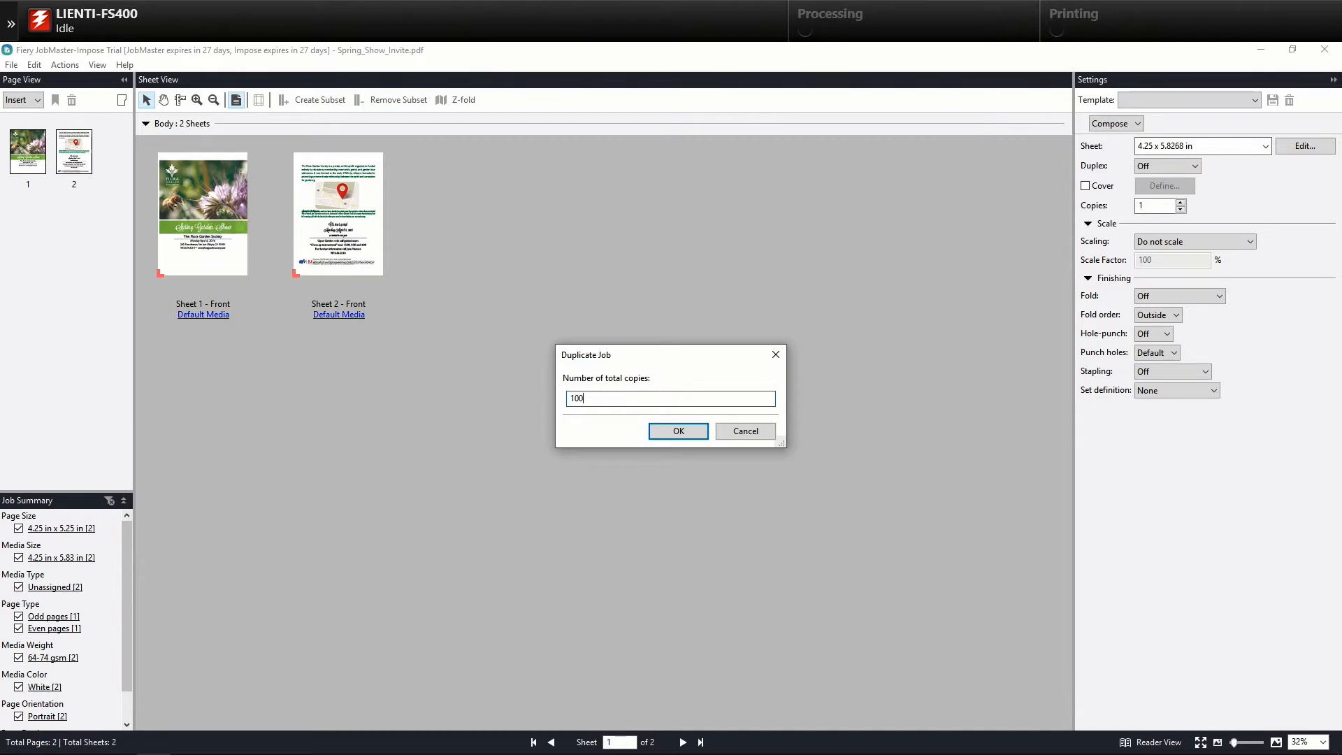
click(677, 431)
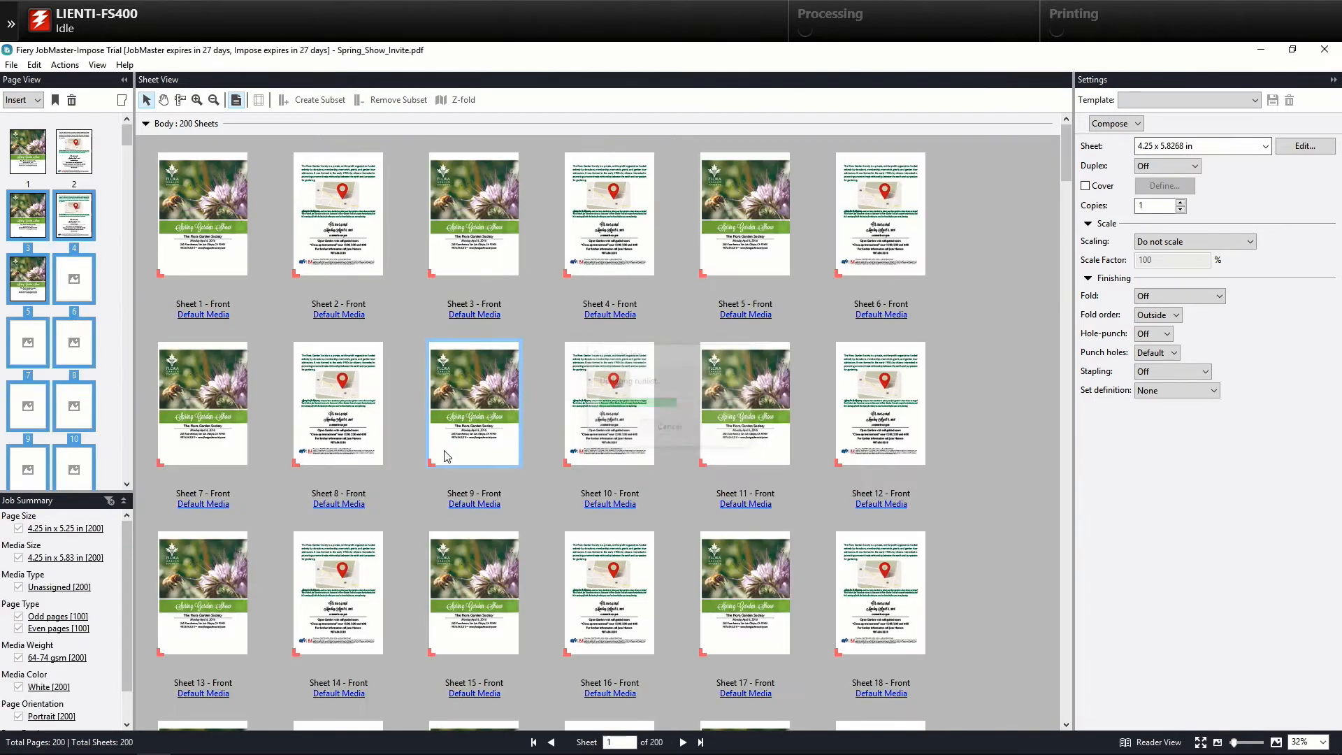
click(609, 213)
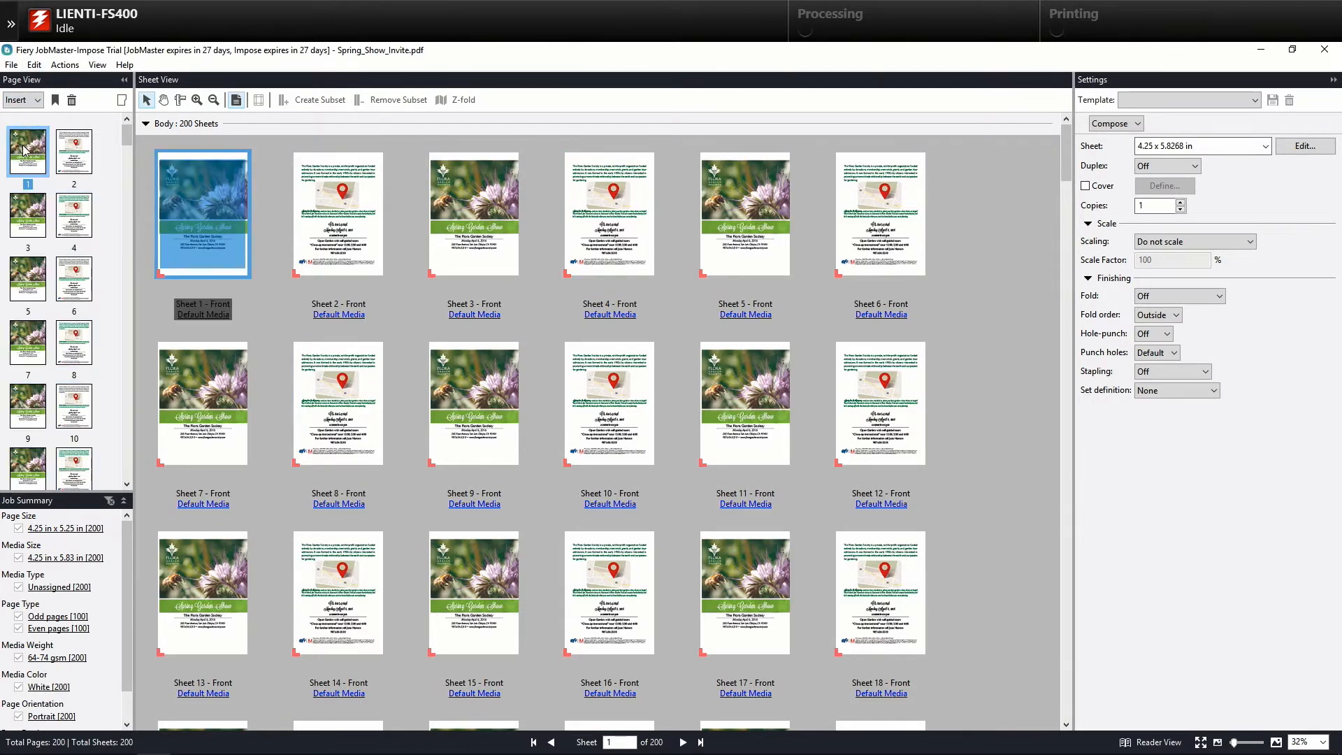
Select all odd pages and open Edit Numbering and Stamps for them
click(28, 84)
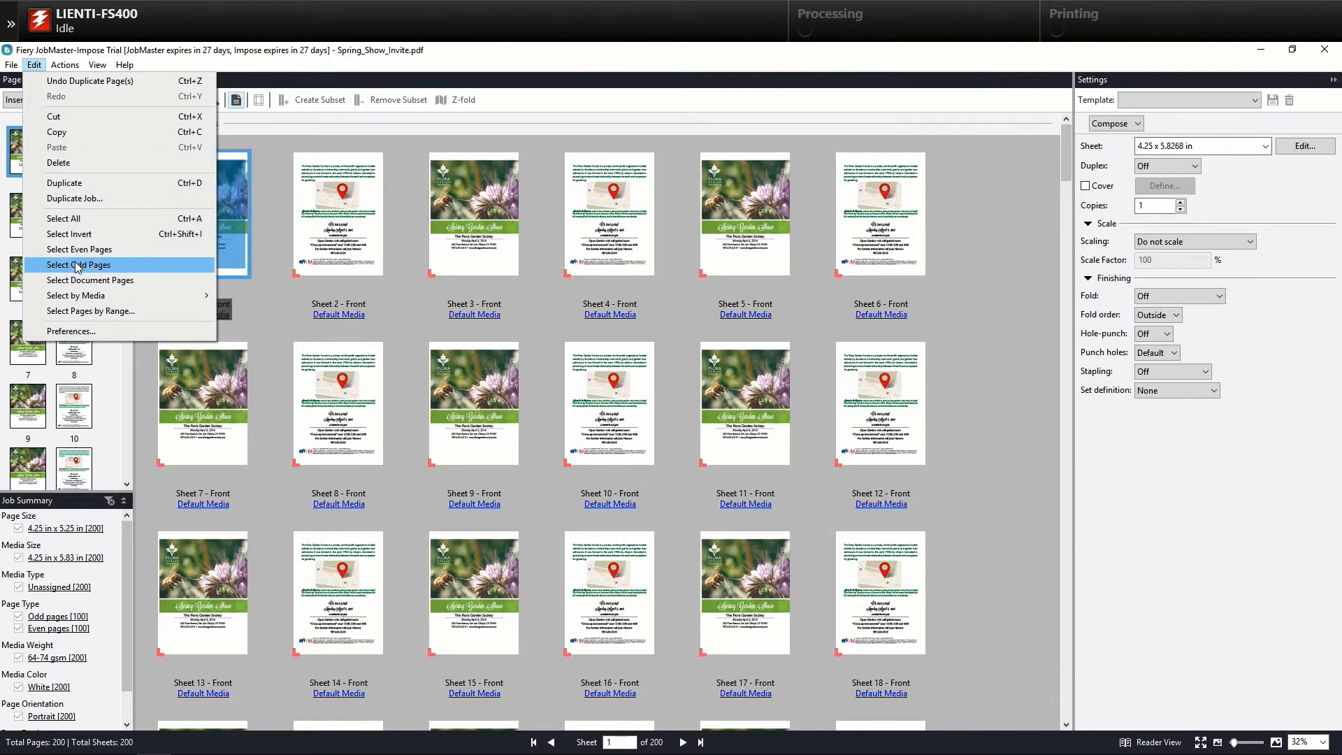
click(78, 264)
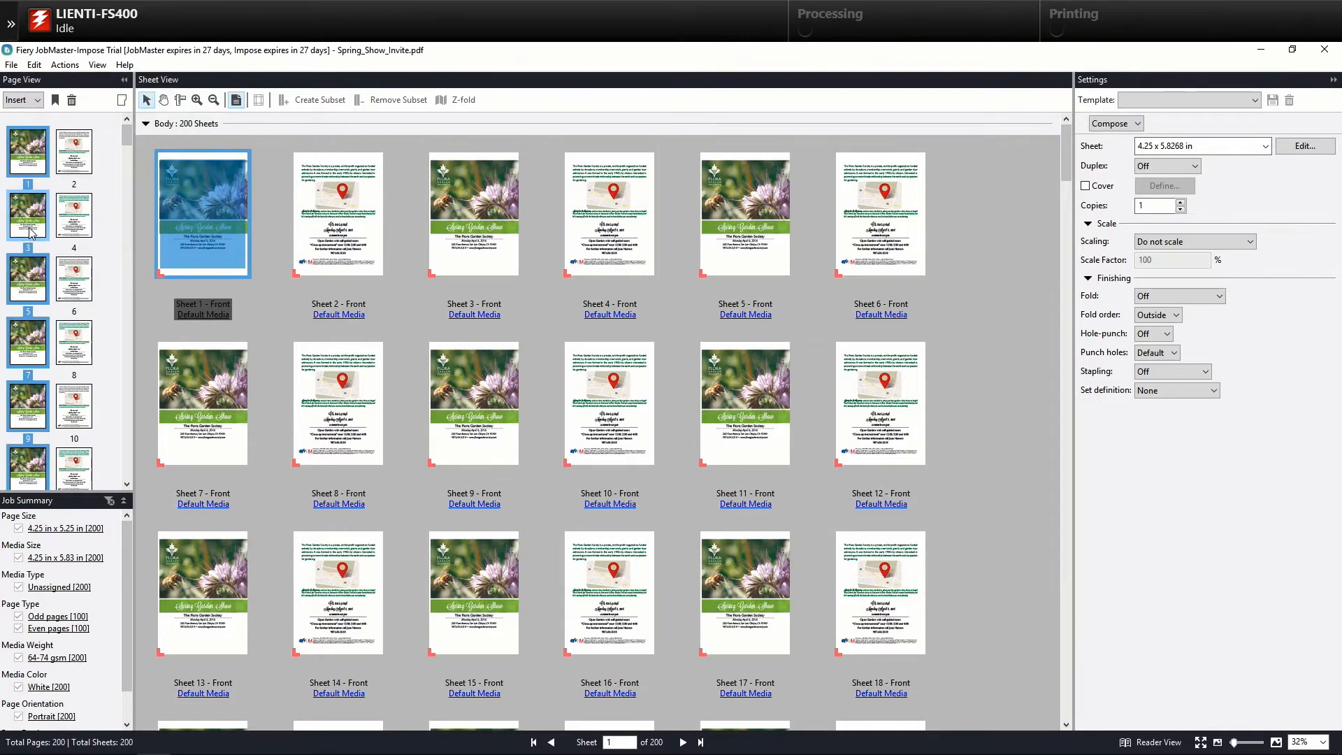
right_click(28, 216)
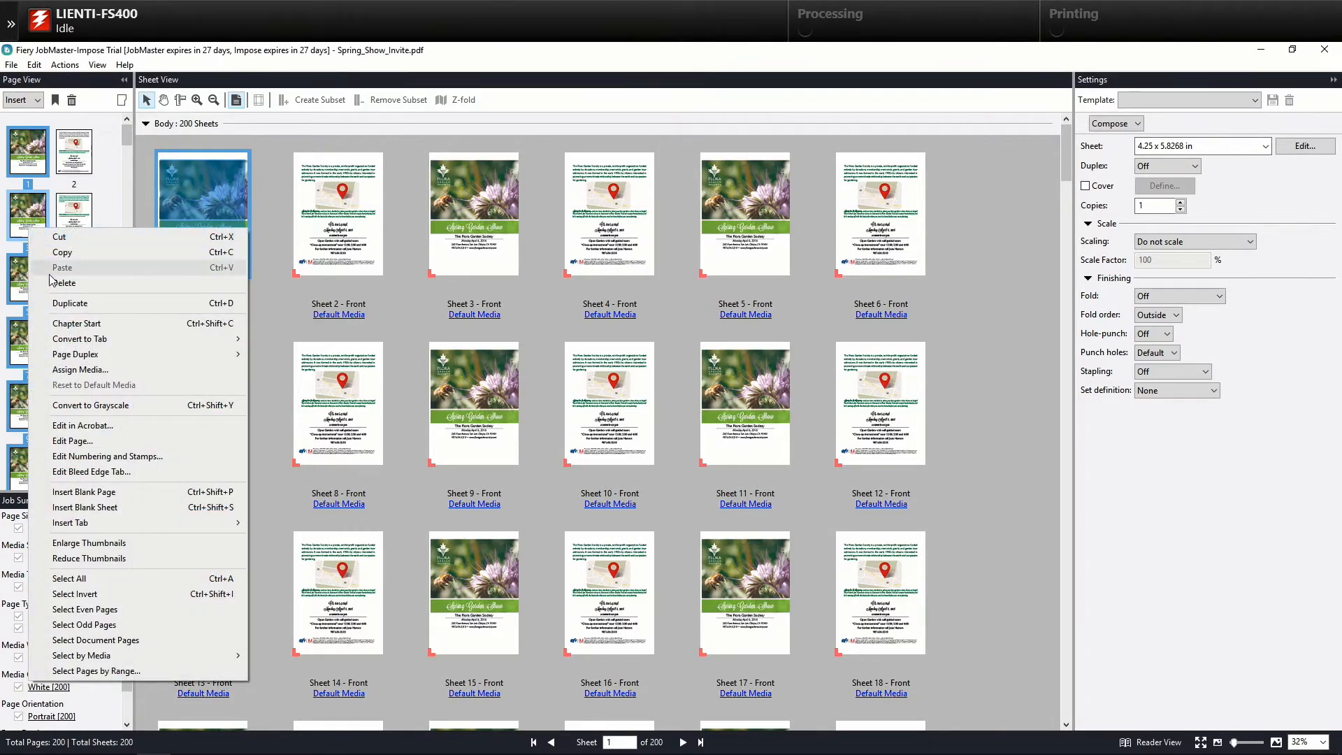
mouse_move(108, 457)
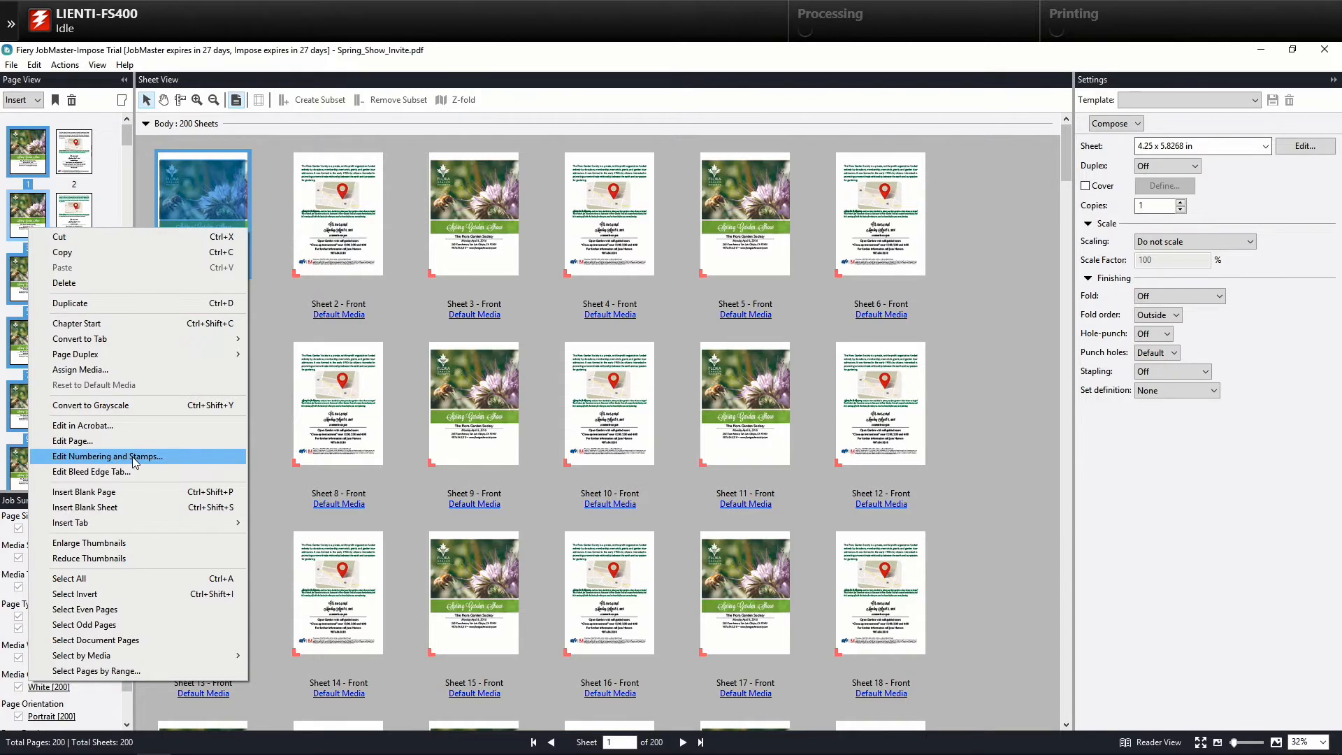
click(108, 456)
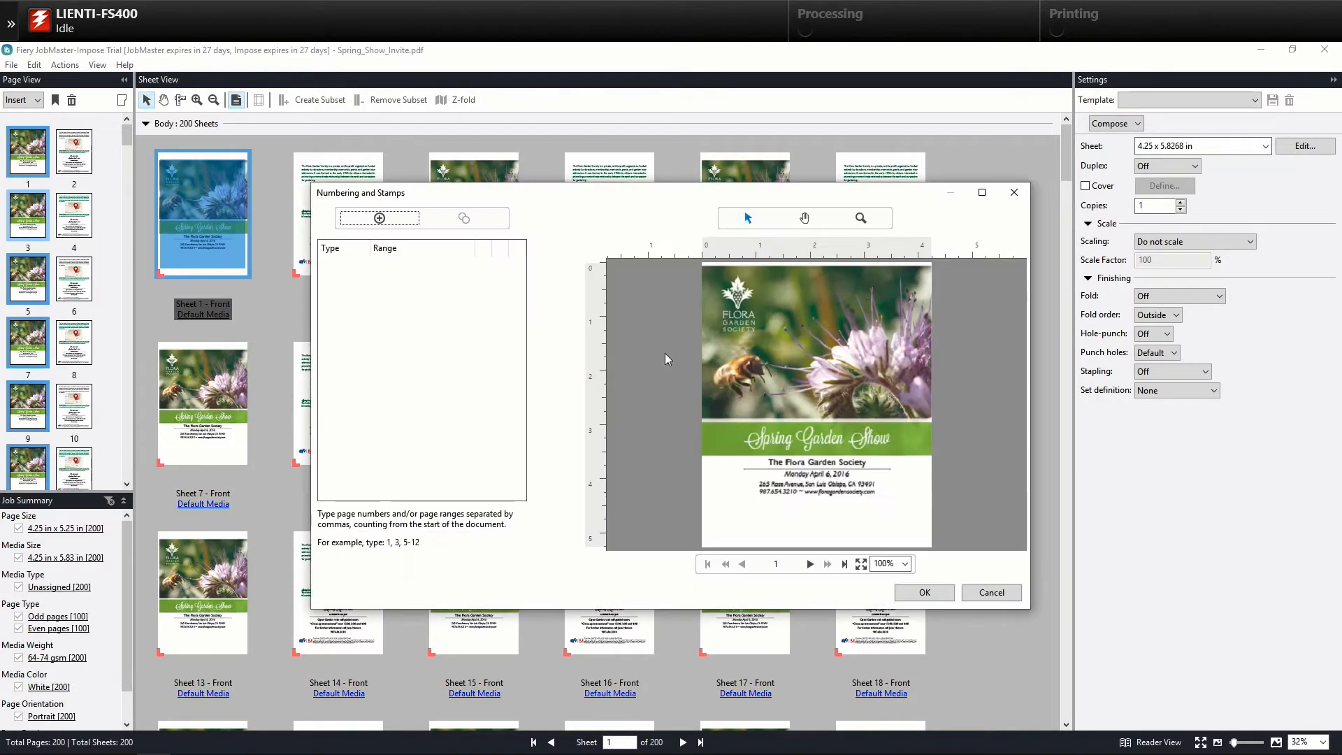
Add a numbering range with a widened, centered number box below the address
click(982, 192)
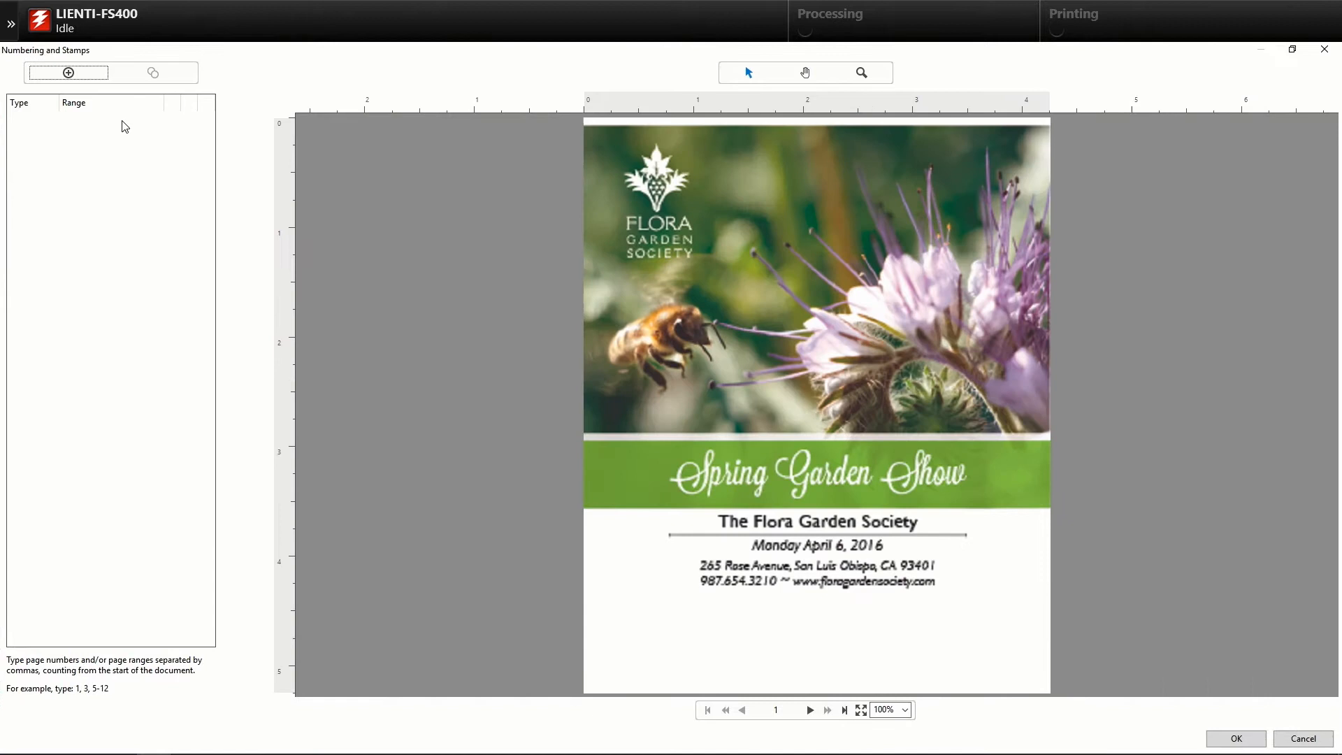
mouse_move(67, 73)
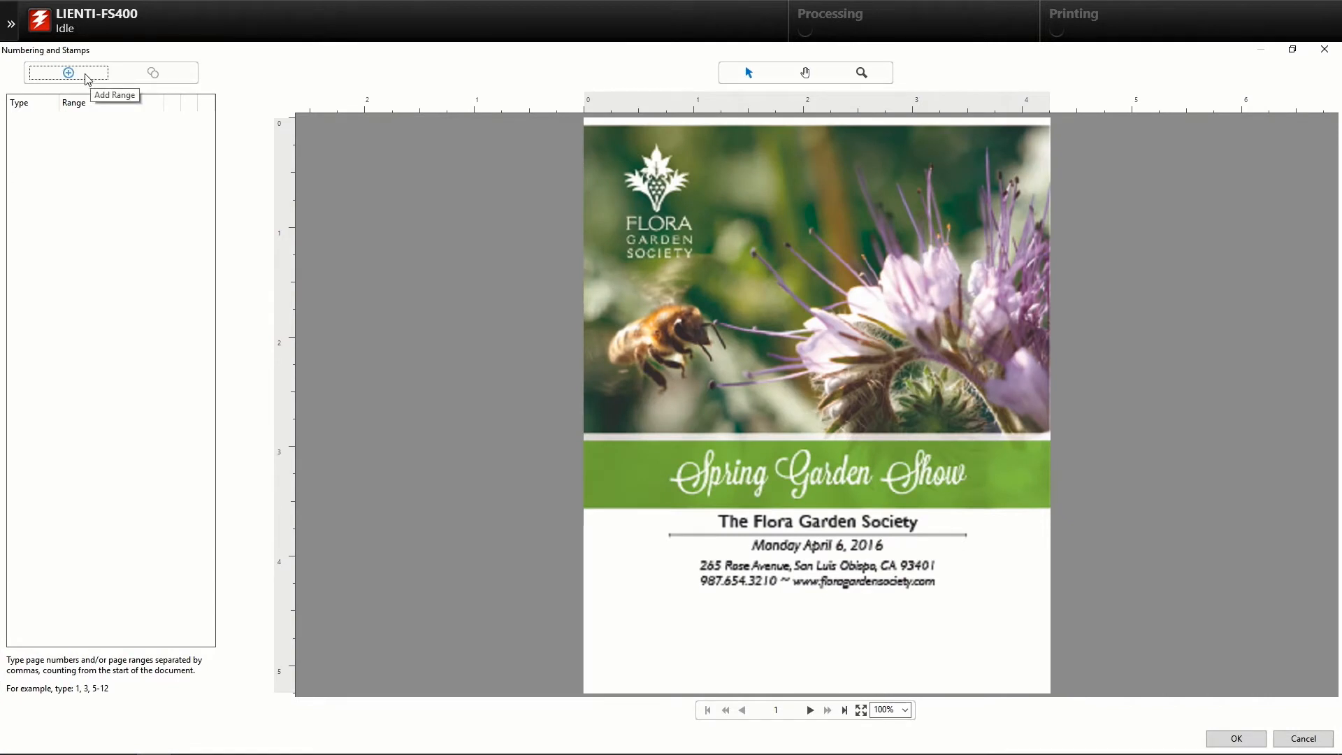
click(66, 72)
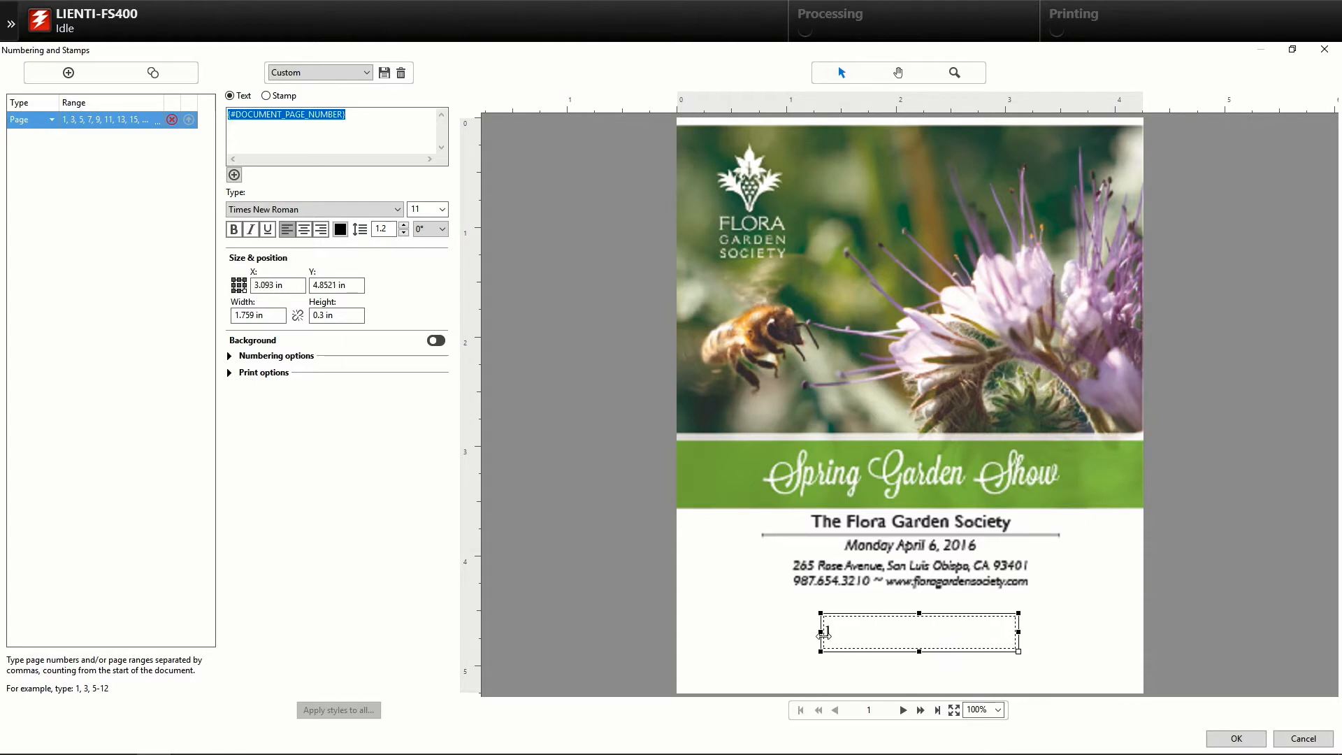
drag(1018, 635, 1019, 635)
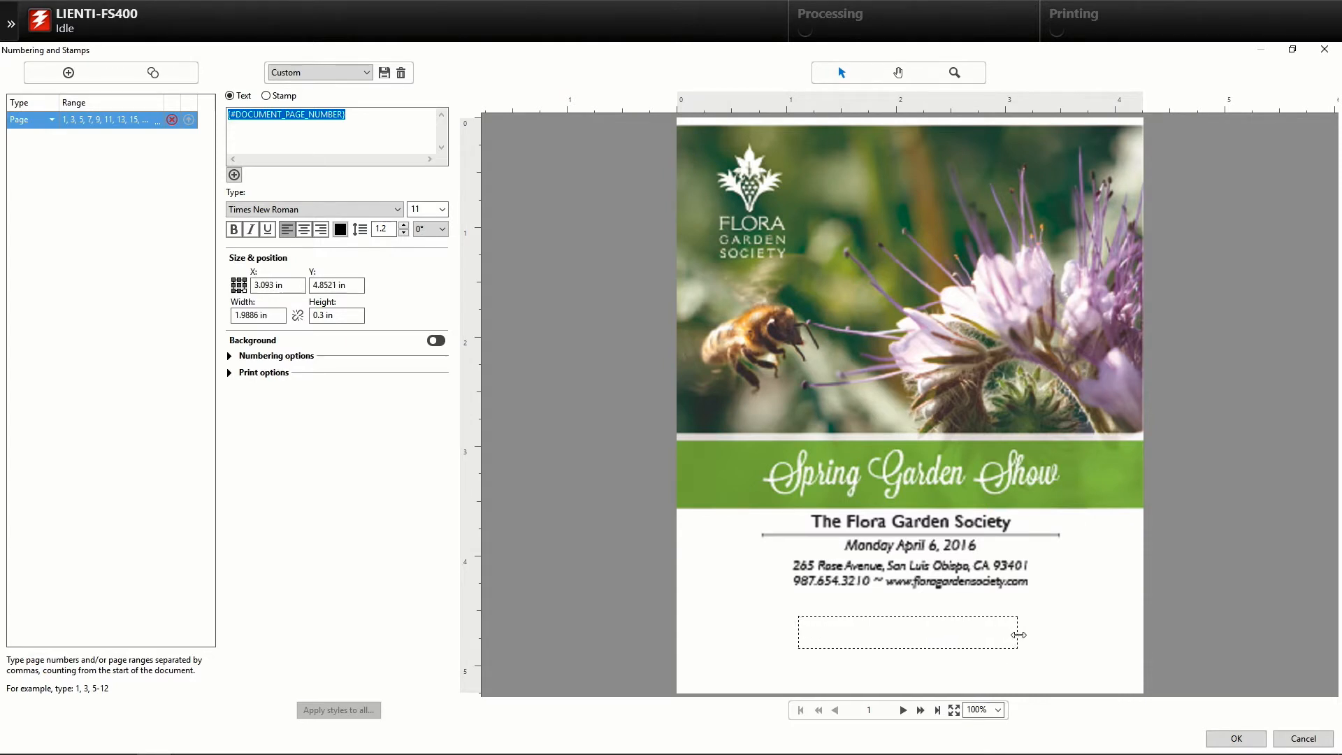
click(320, 230)
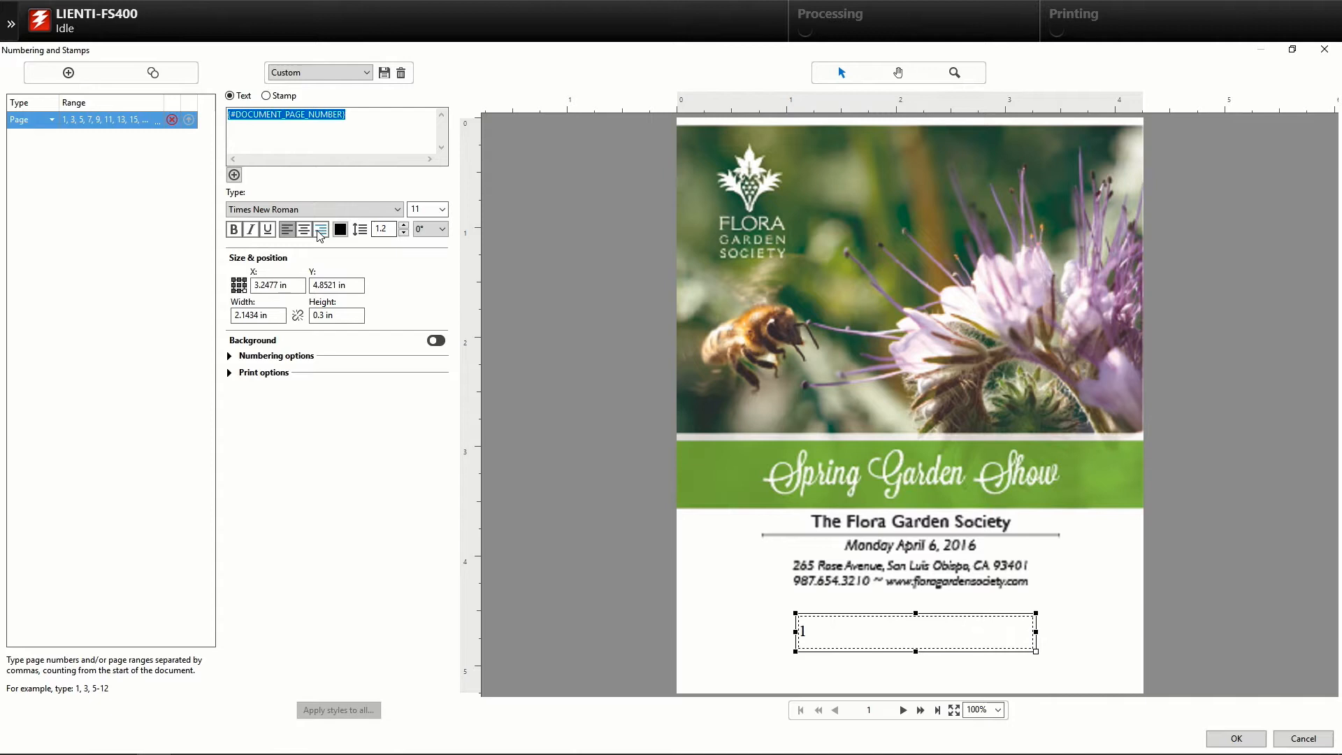
click(442, 209)
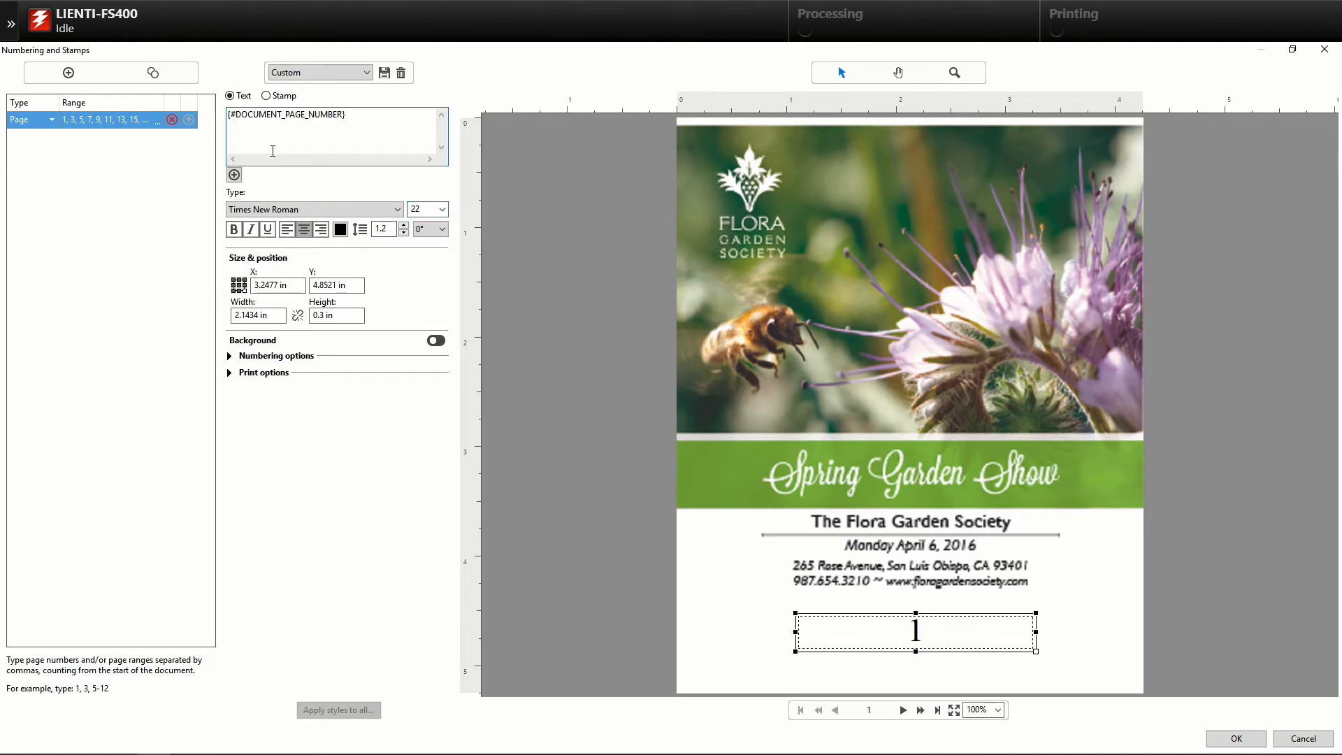
Enter 'Ticket', a space, and a #03 three-digit zero-padded page number
text(Ticket)
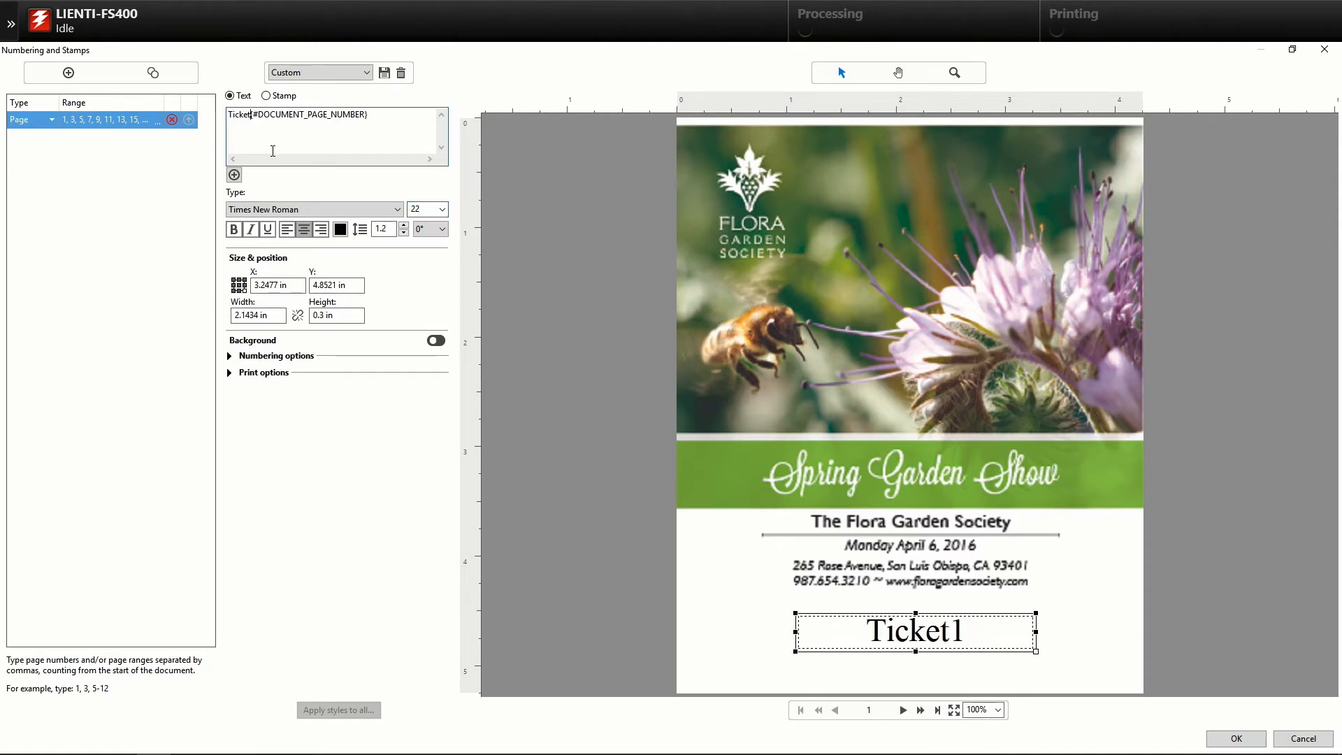
key(space)
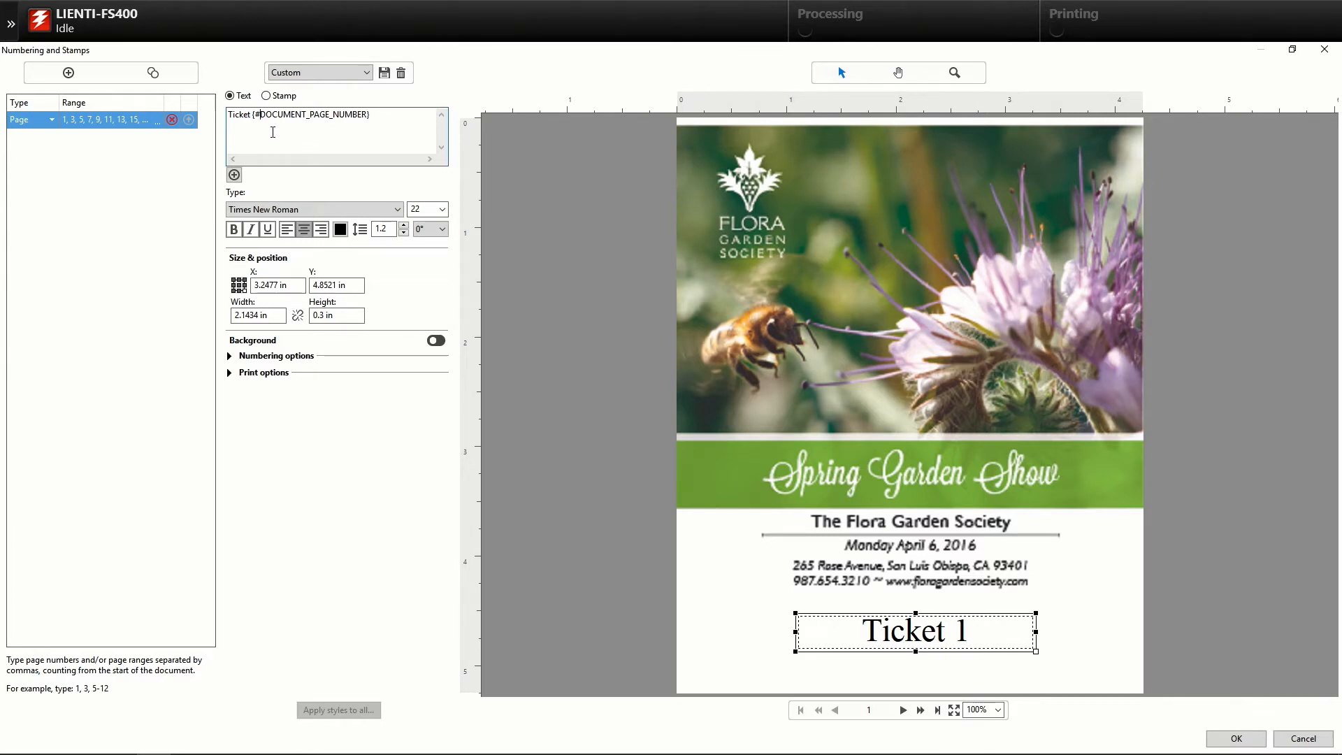
text(#03:)
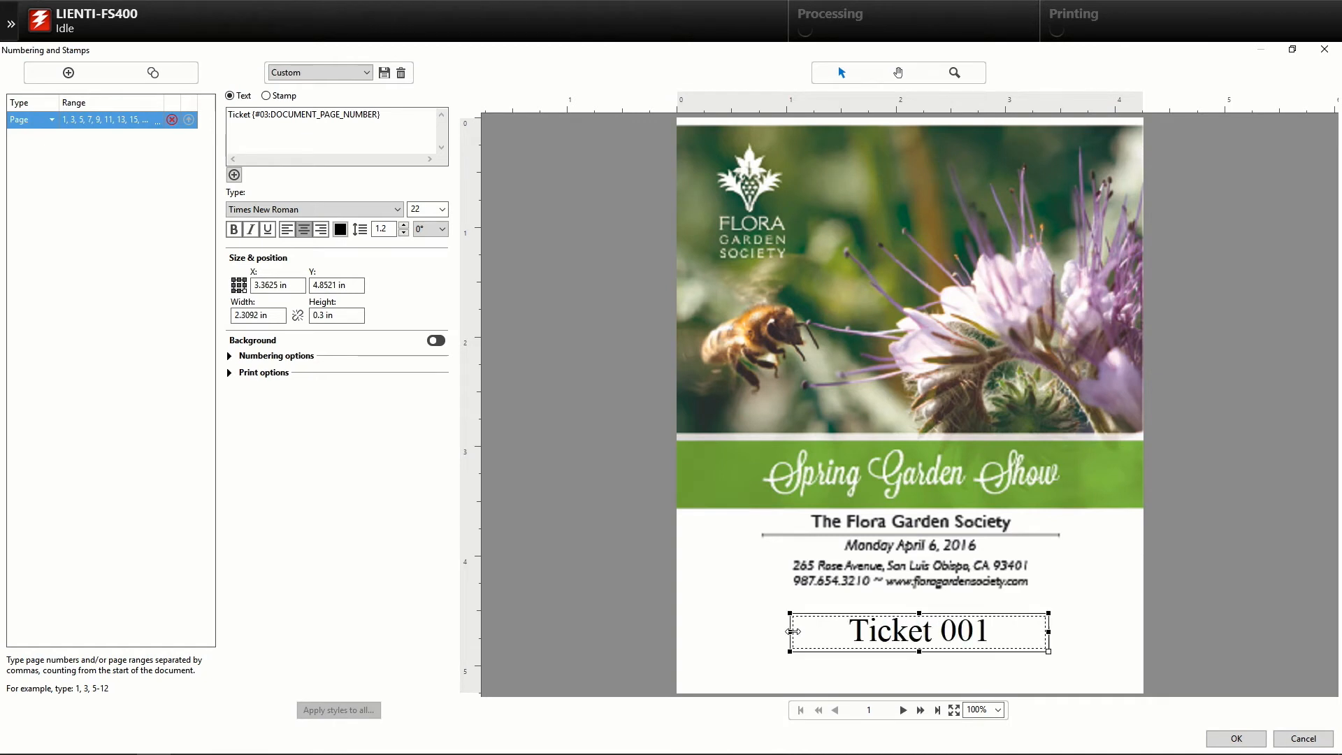
Set the ticket stamp text colour to red and expand the numbering options
click(340, 229)
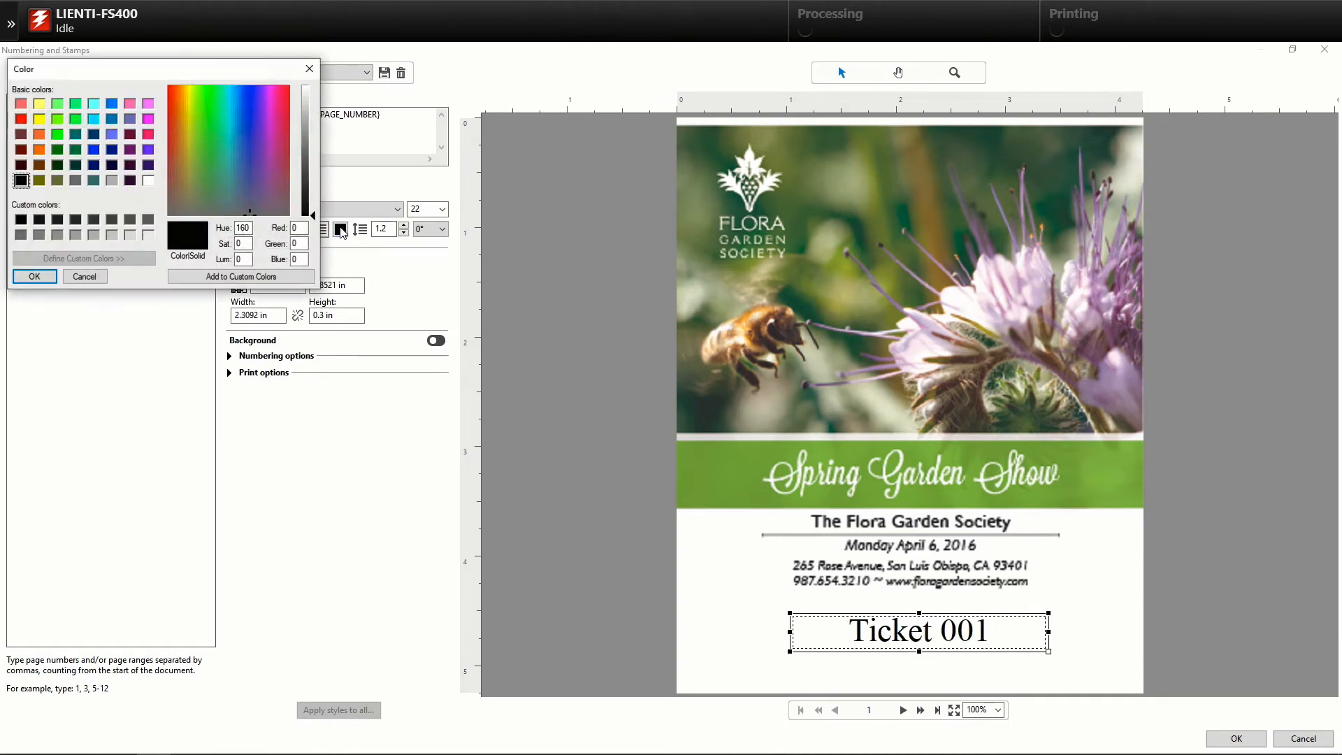
click(22, 131)
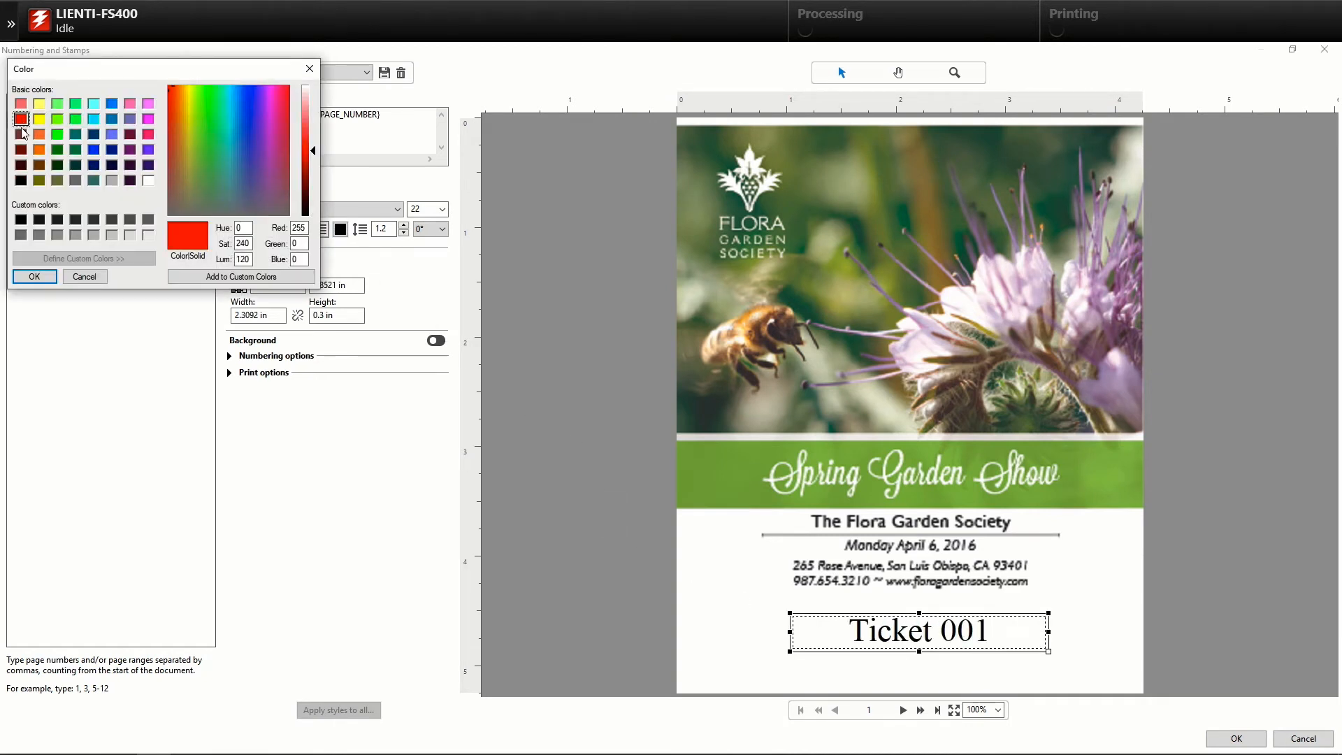
click(34, 276)
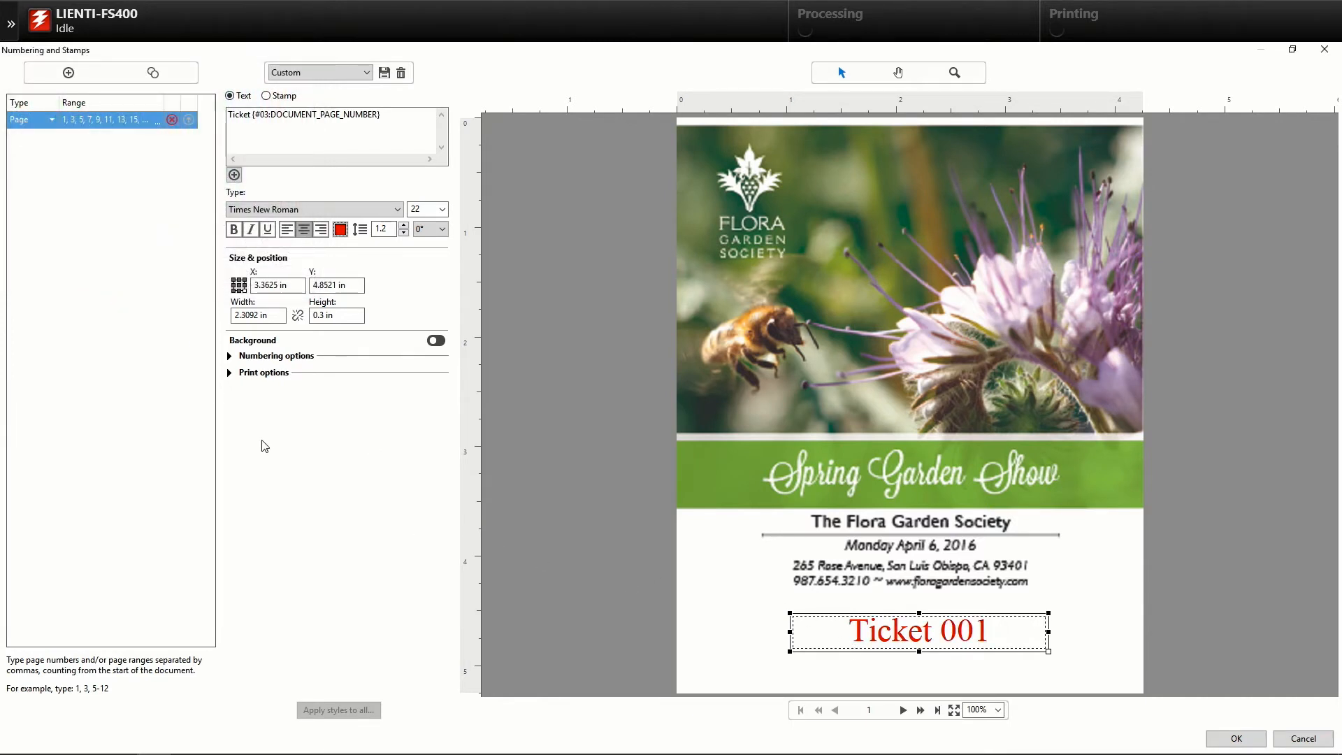
click(229, 355)
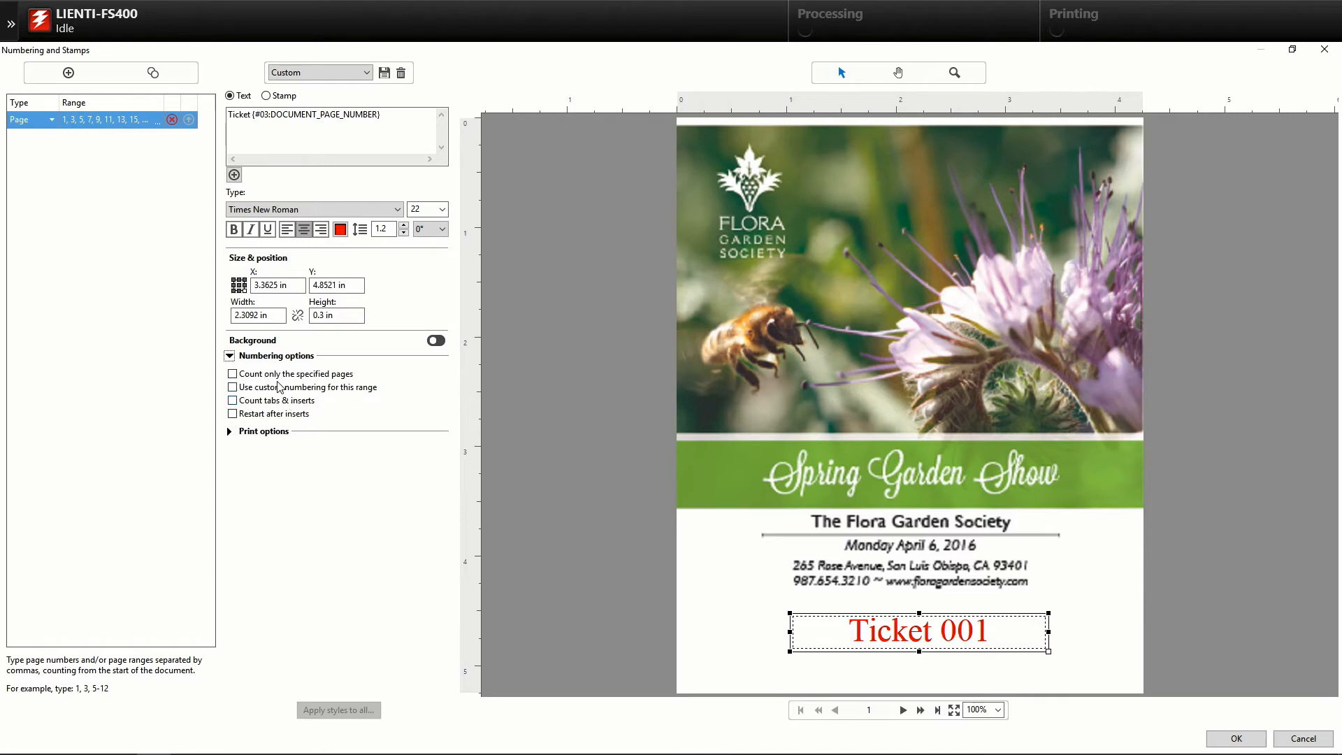
mouse_move(177, 349)
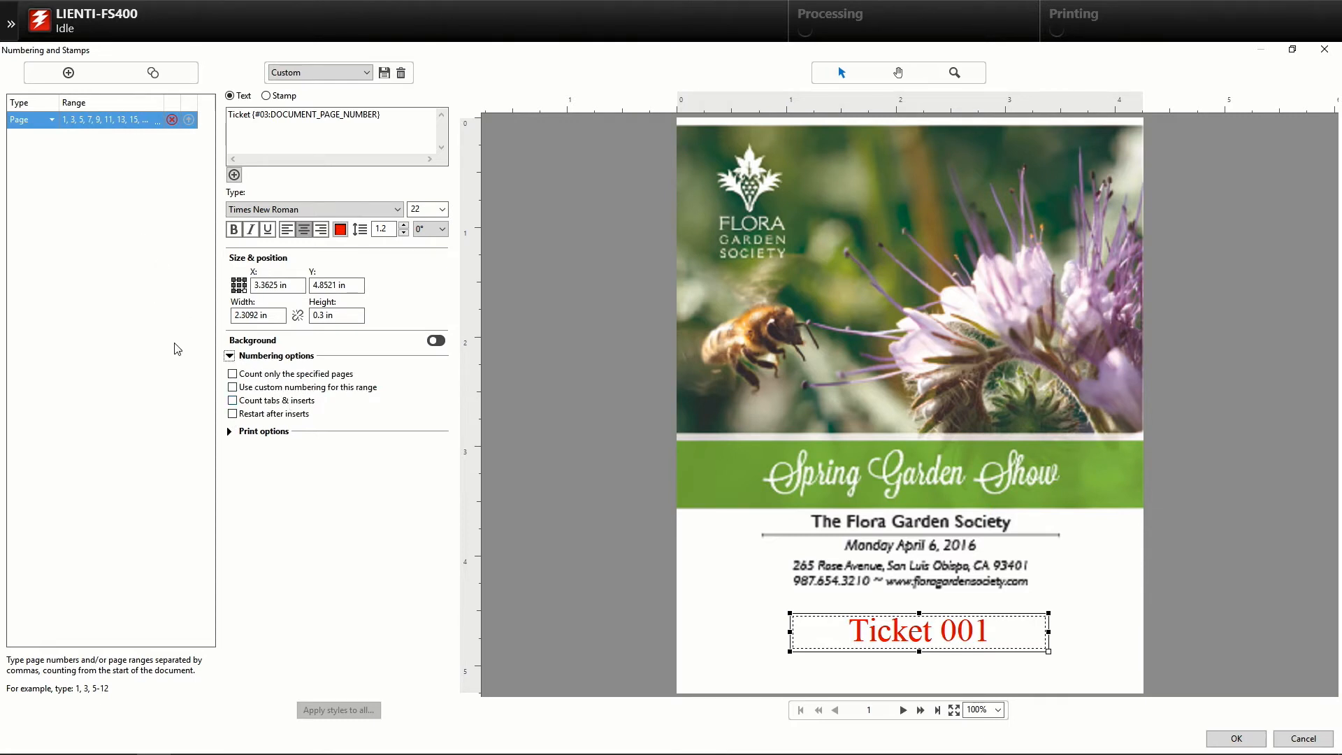
Count only the front pages, preview subsequent ticket numbers, and accept the stamp settings
click(232, 374)
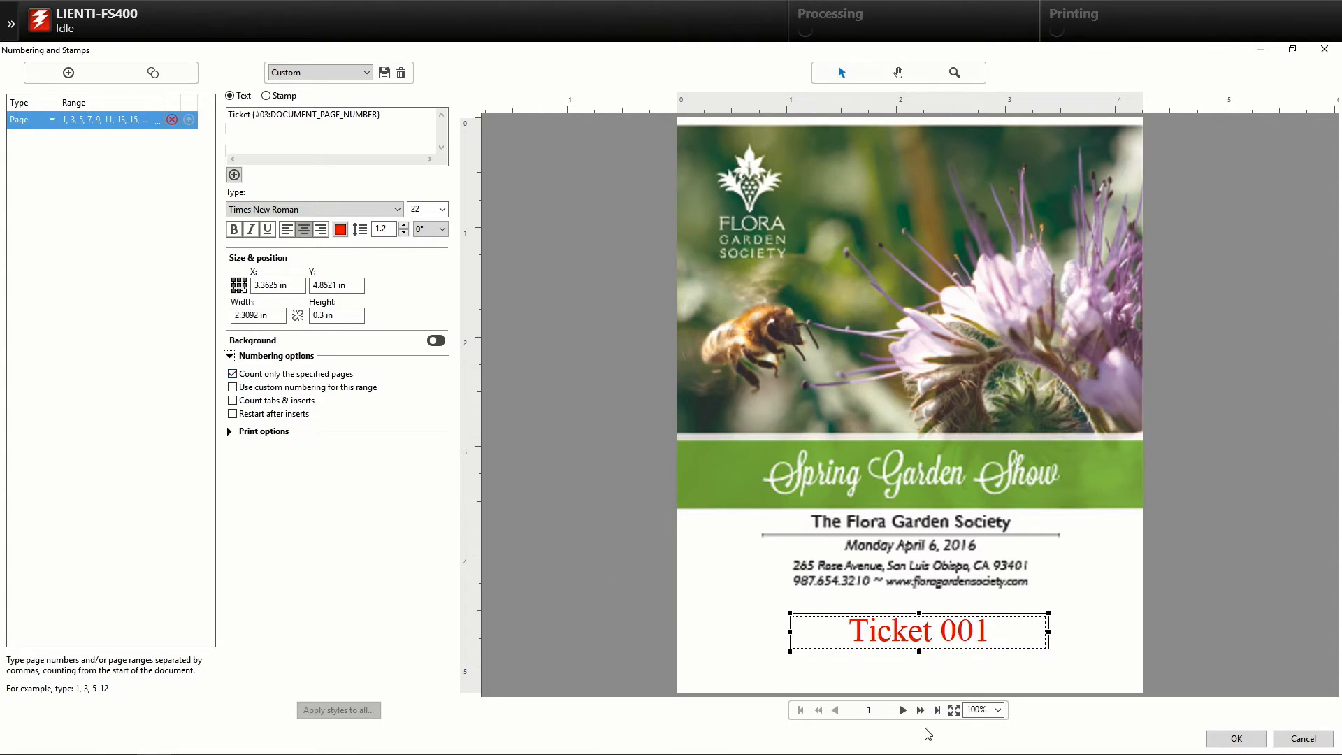
click(904, 709)
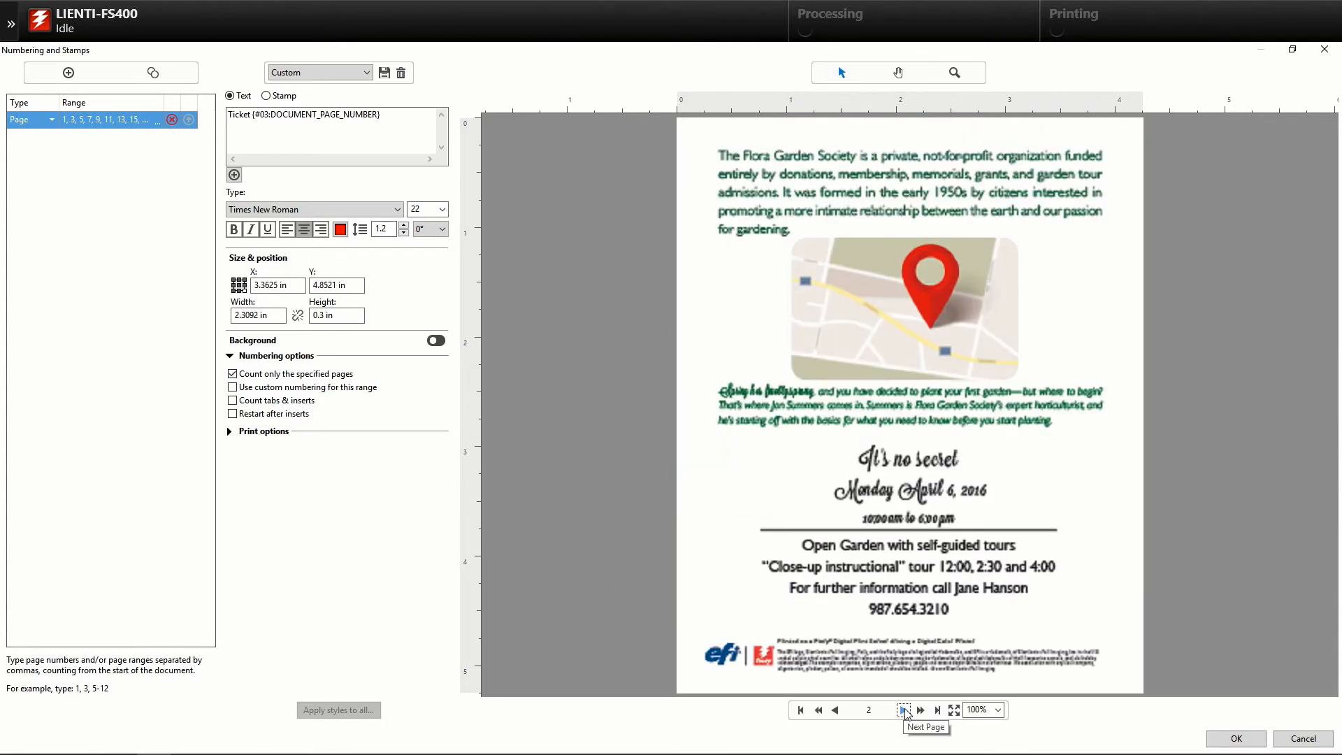
click(903, 709)
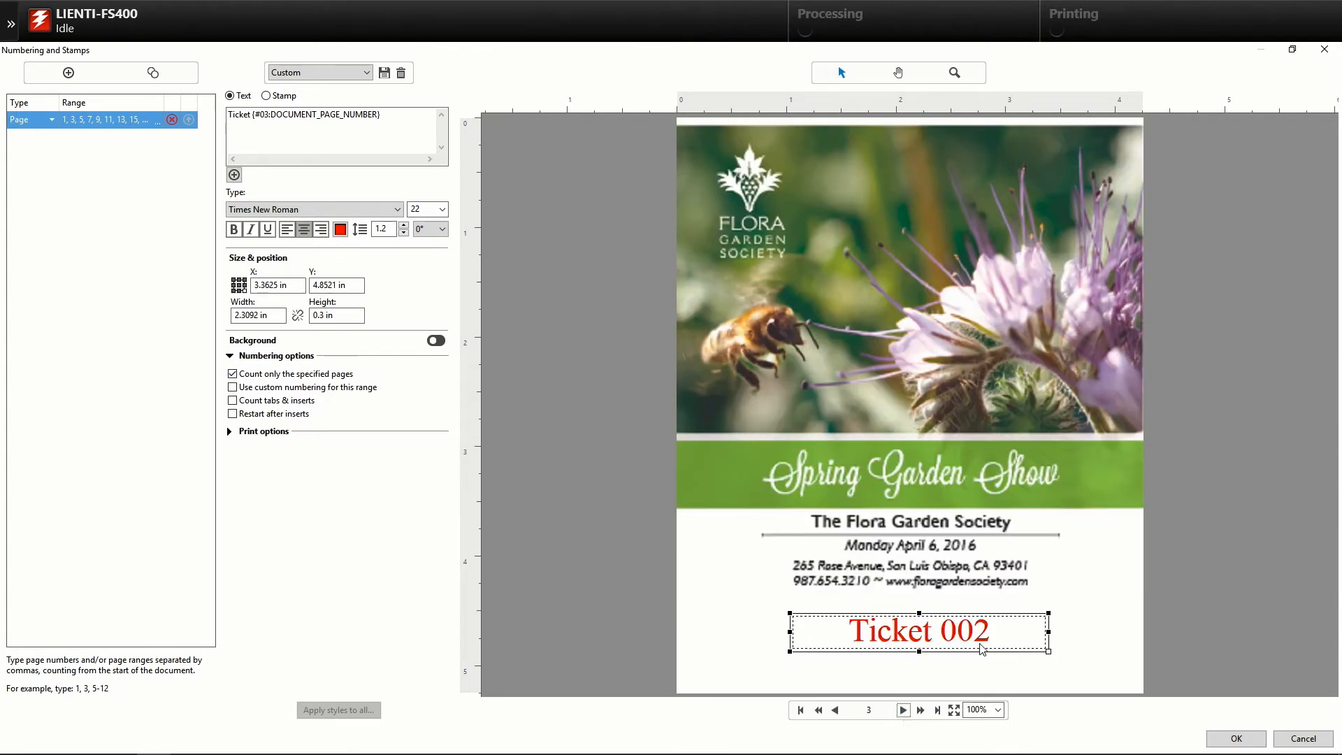
click(902, 710)
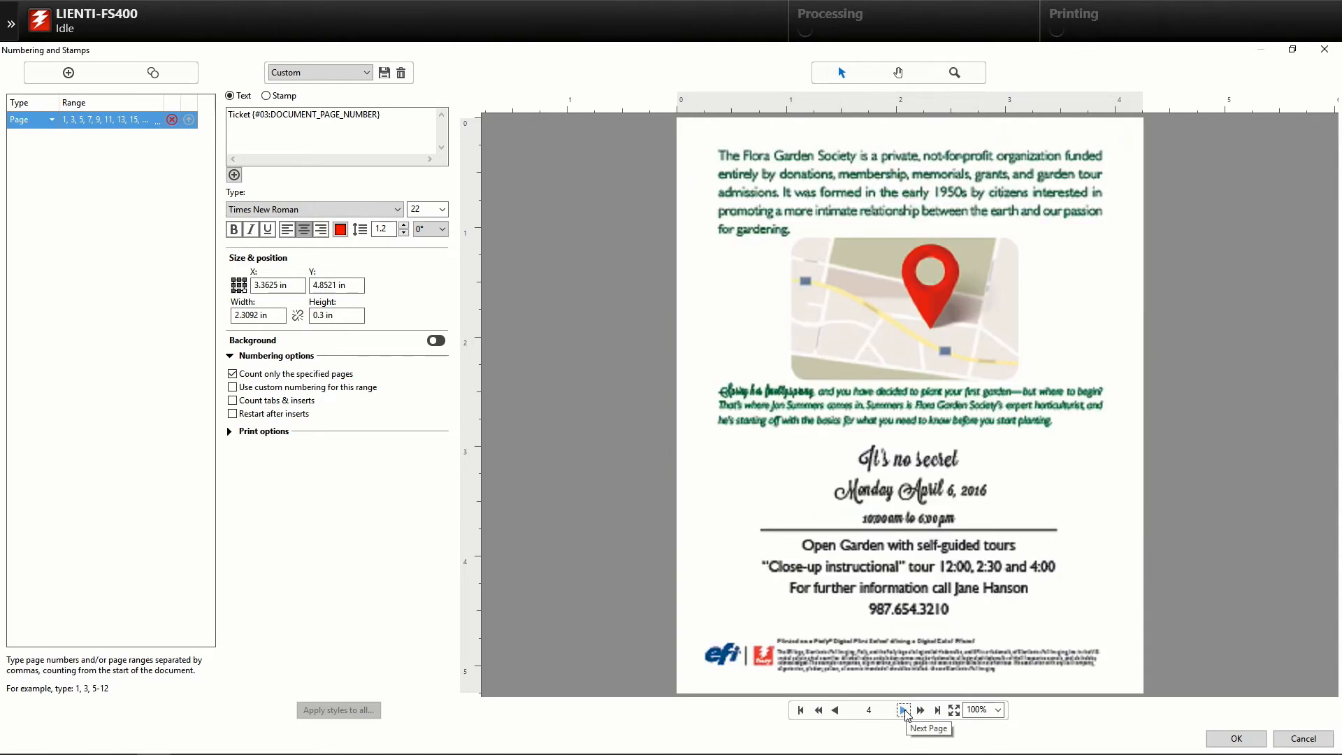
click(902, 710)
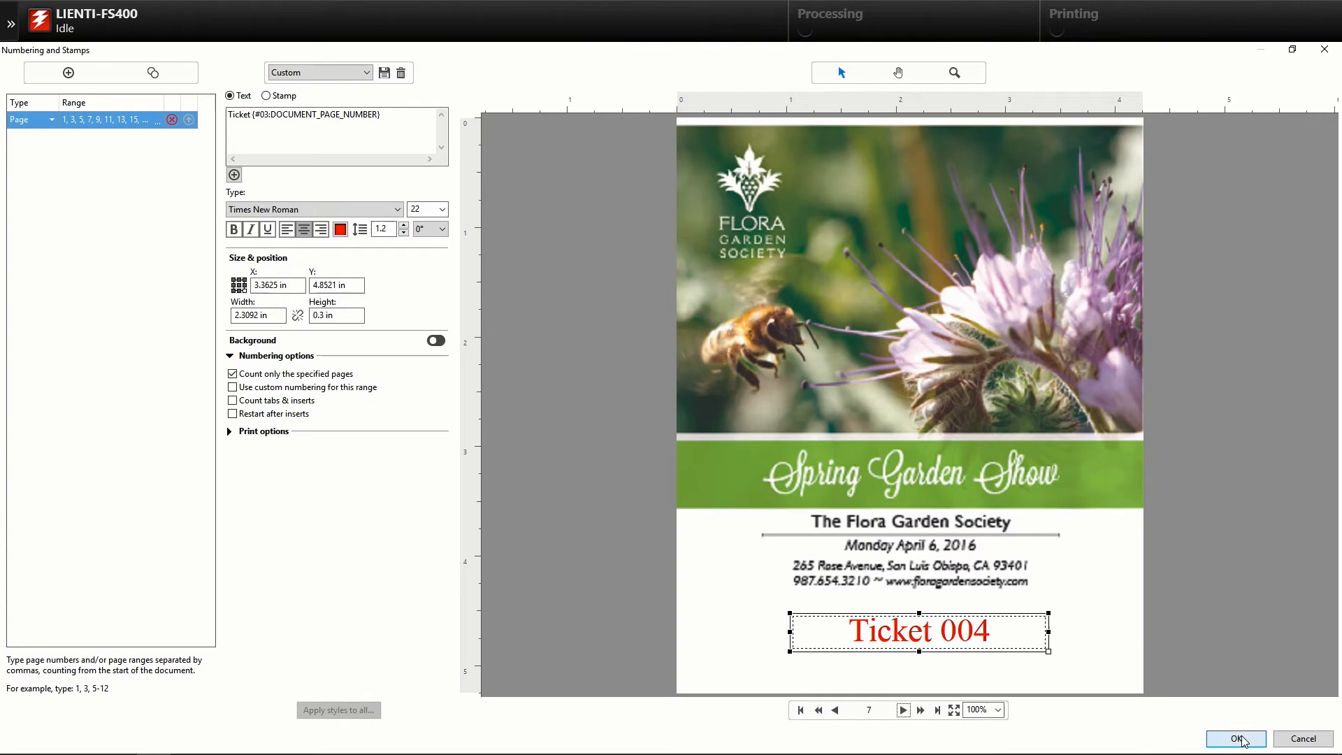
click(1235, 738)
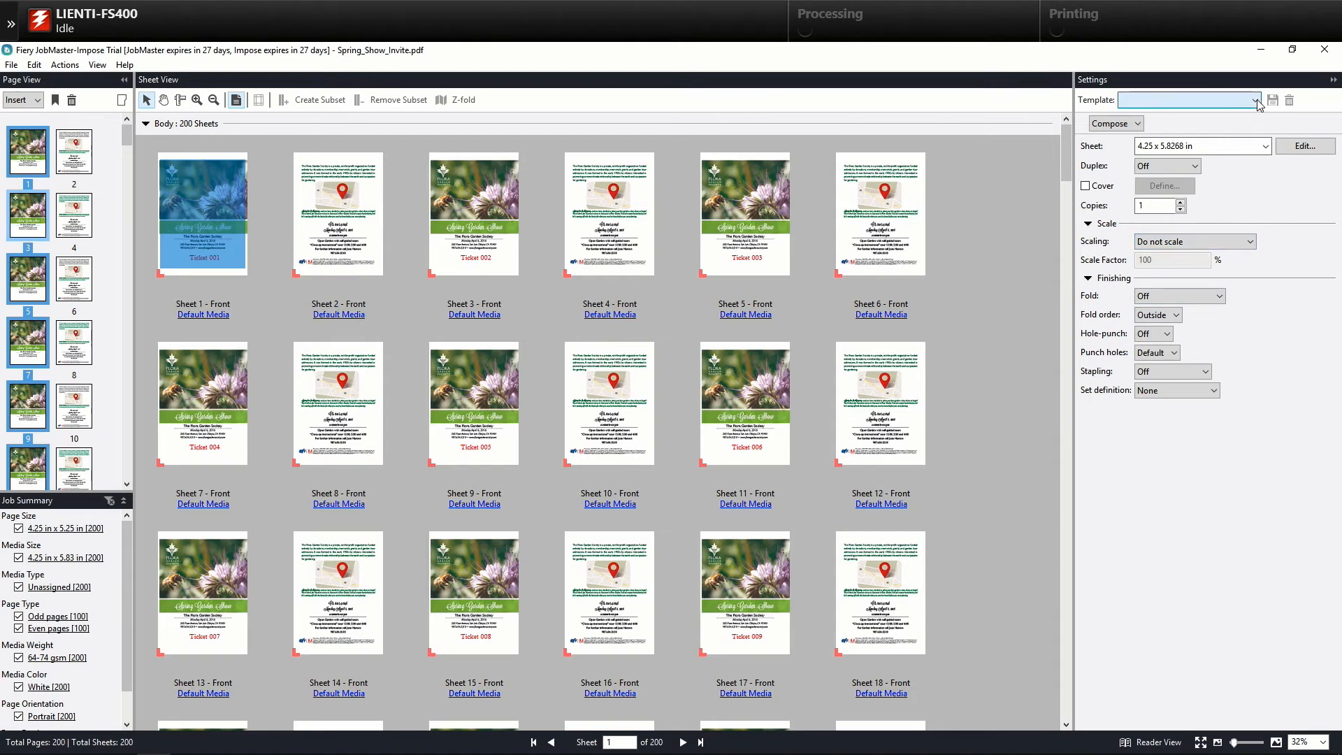
Apply the '8up Tickets' Gangup template, yielding 13 duplex 12x18 sheets
click(1250, 100)
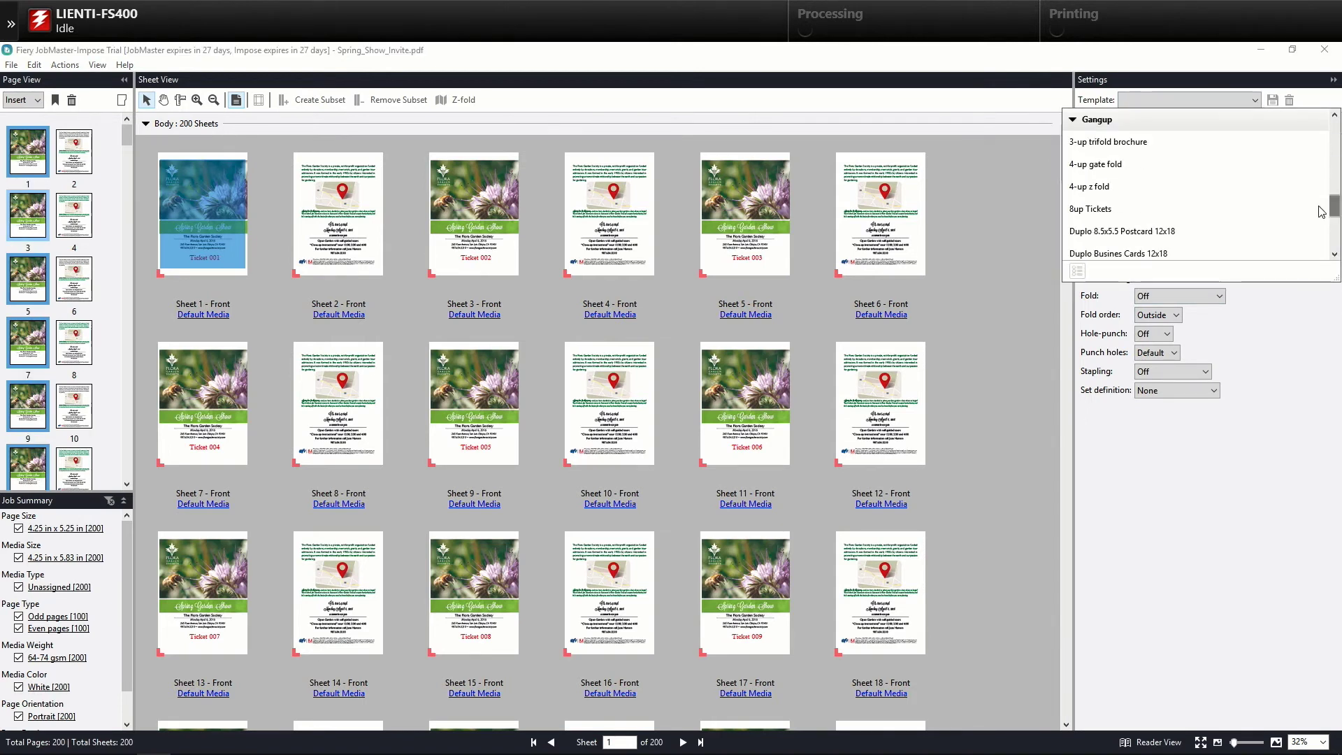
click(1090, 208)
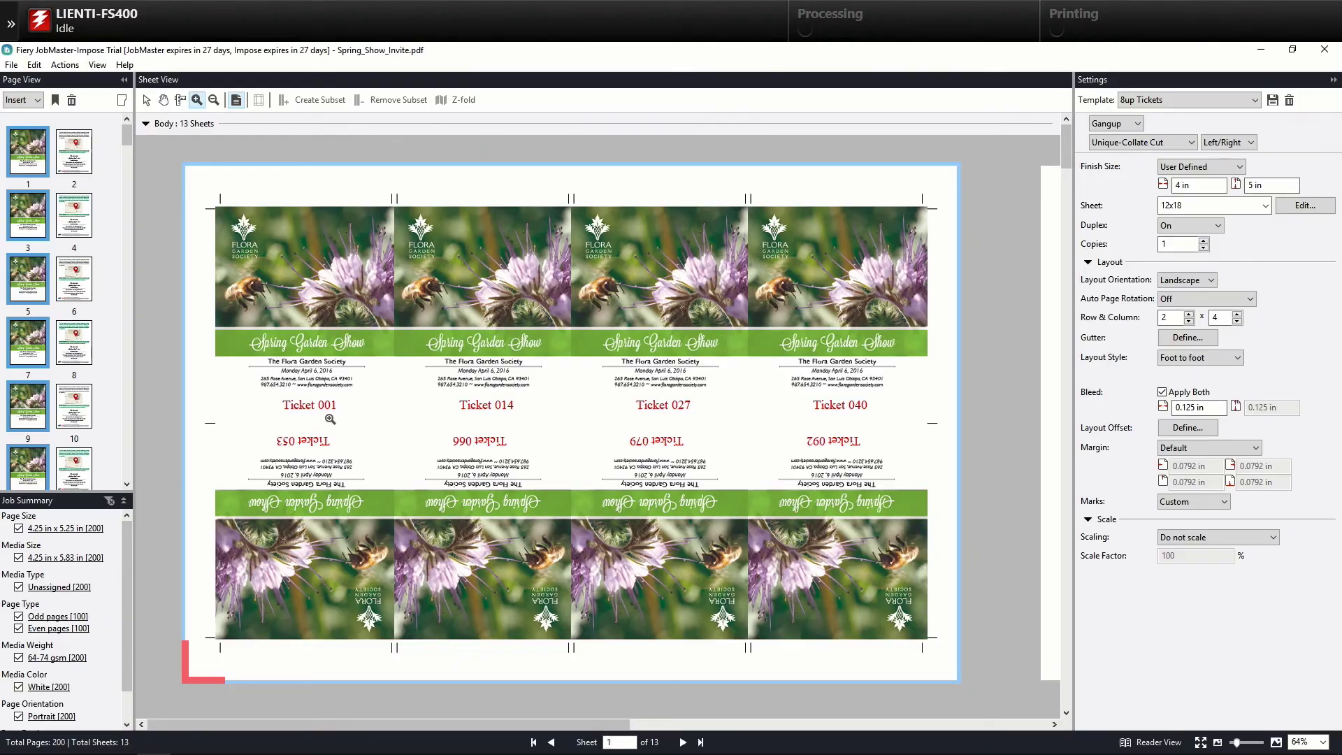
scroll(down, 3)
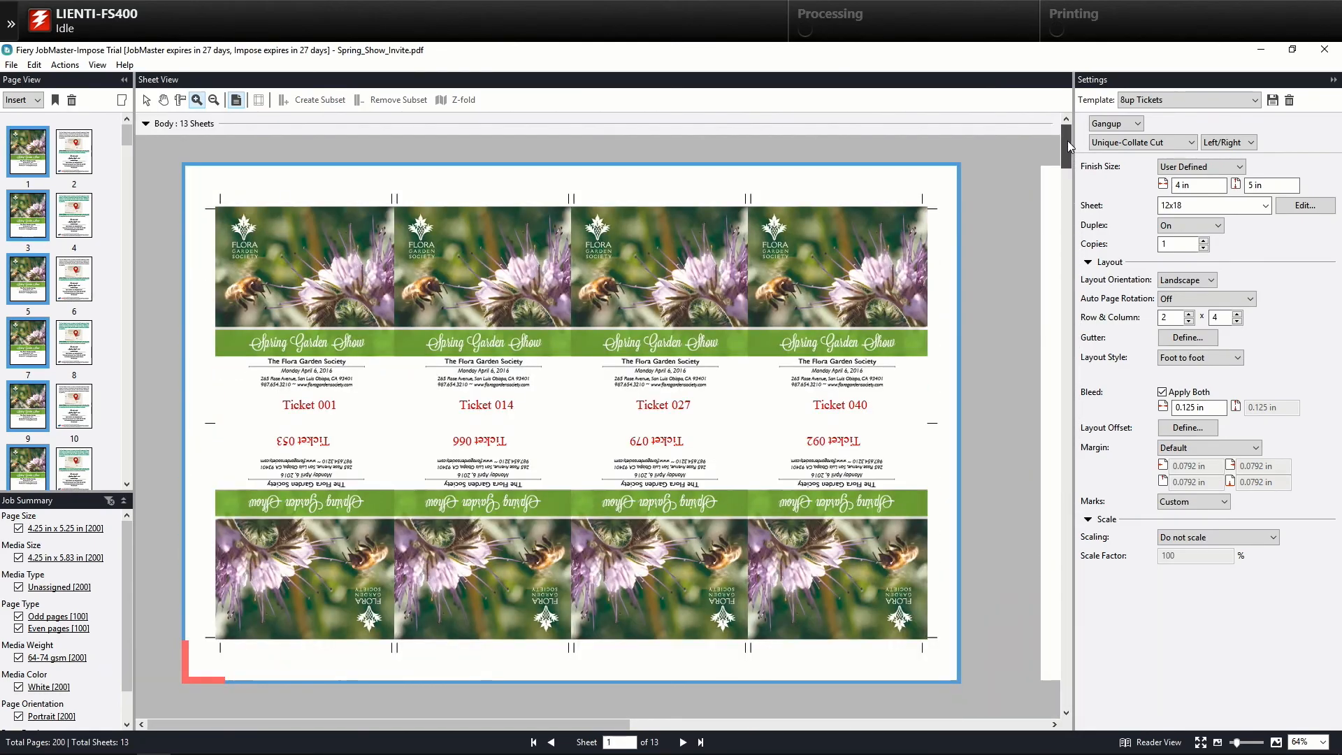
mouse_move(504, 441)
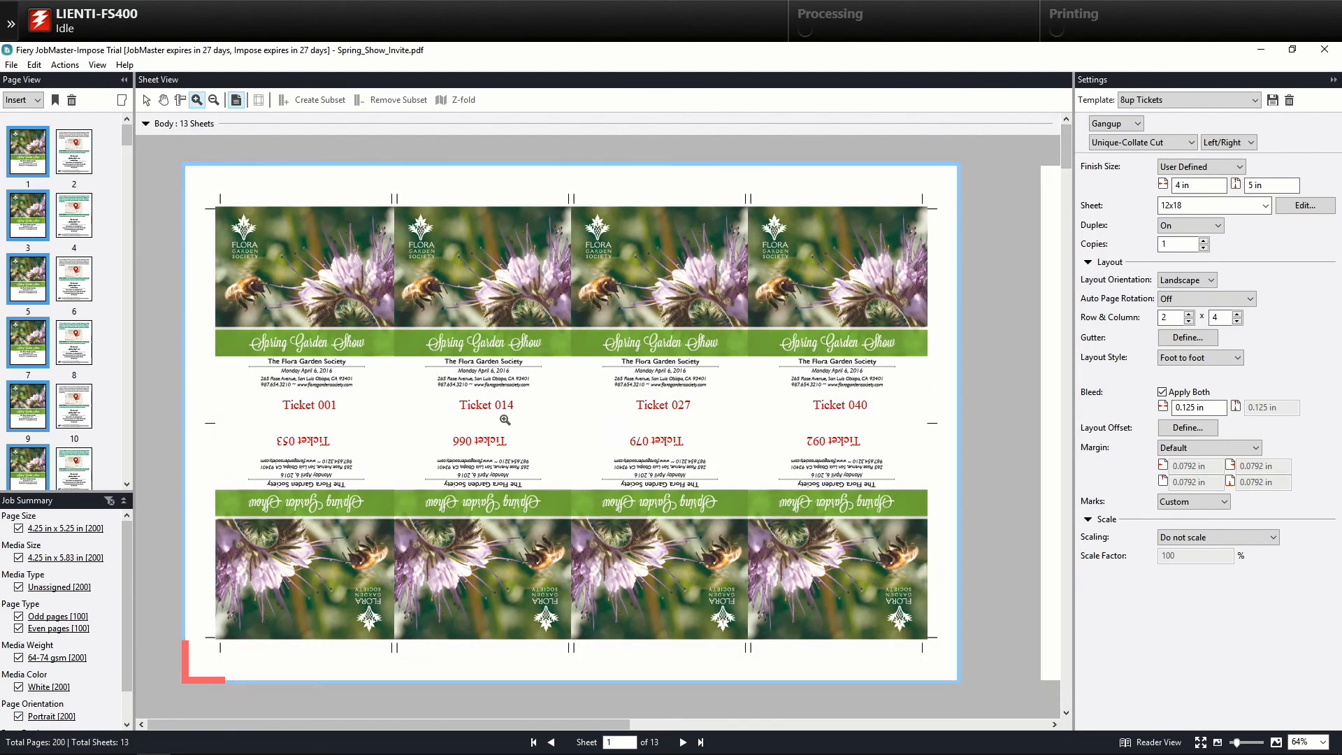
mouse_move(414, 177)
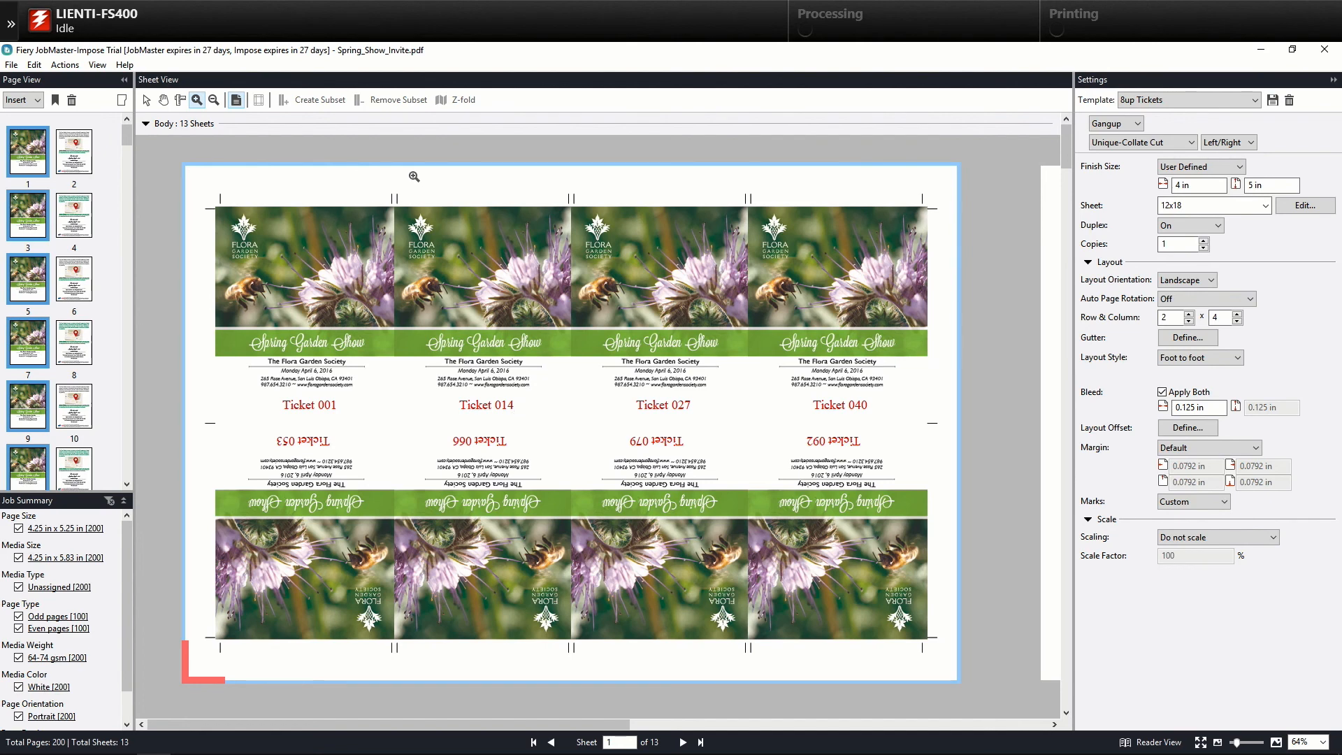